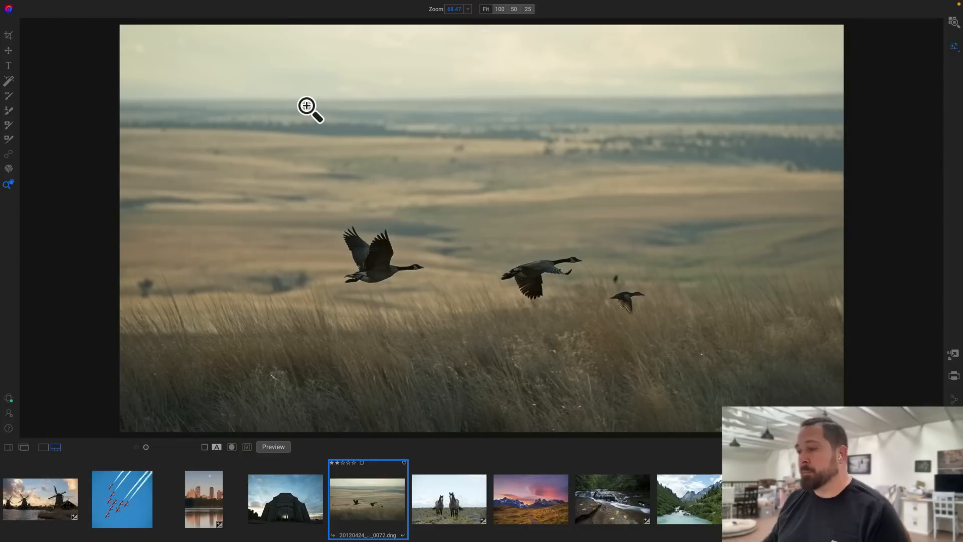
pyautogui.moveTo(110, 160)
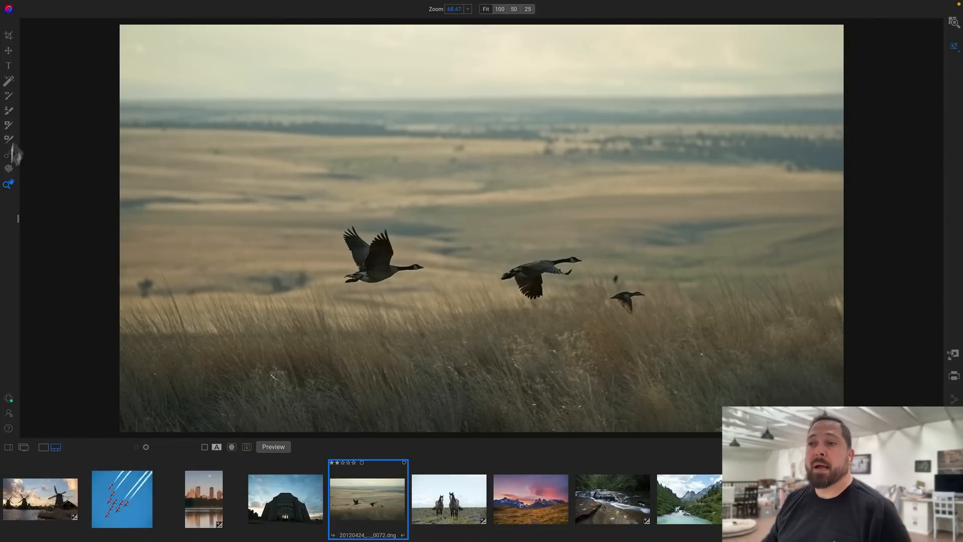
# - Select the Healing Brush and list its Heal, Stamp, Copy and Move modes
pyautogui.click(9, 138)
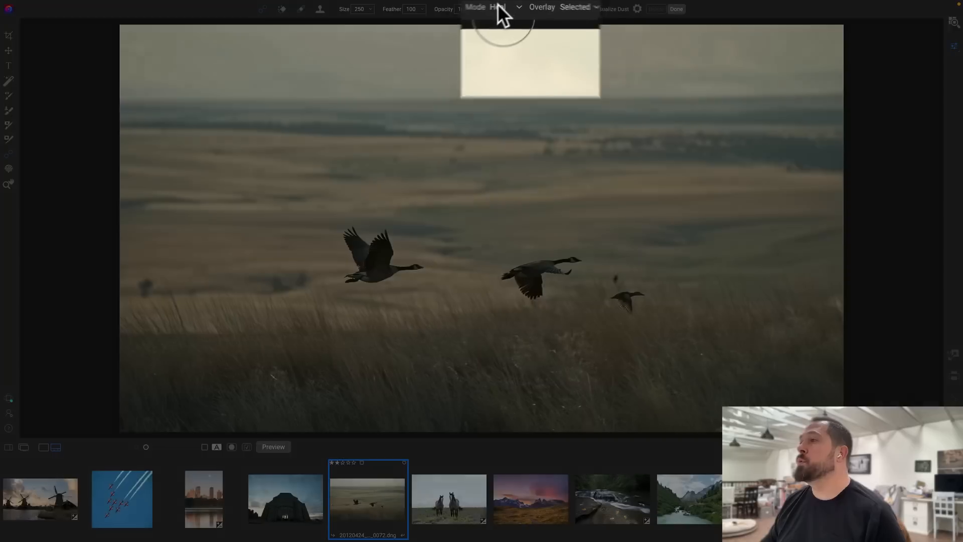
pyautogui.click(492, 8)
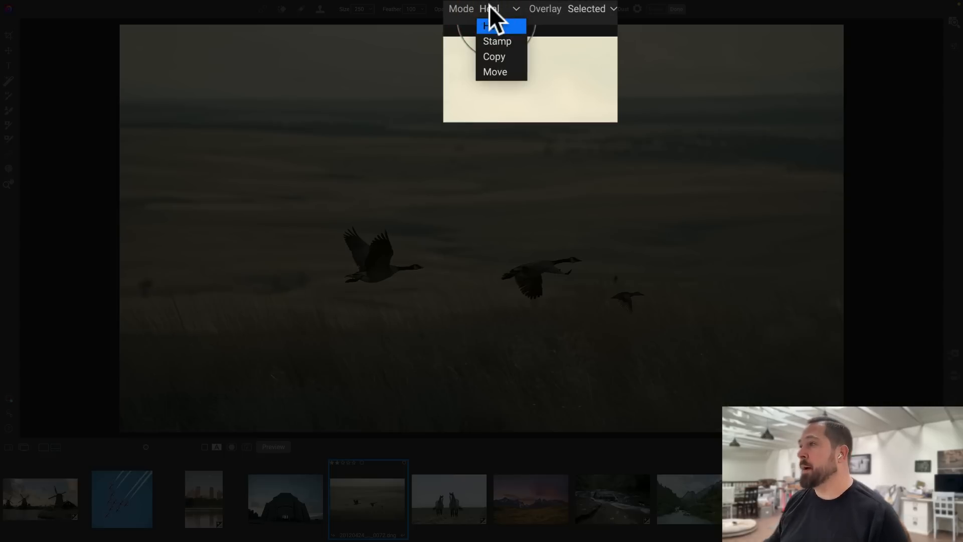
pyautogui.moveTo(496, 41)
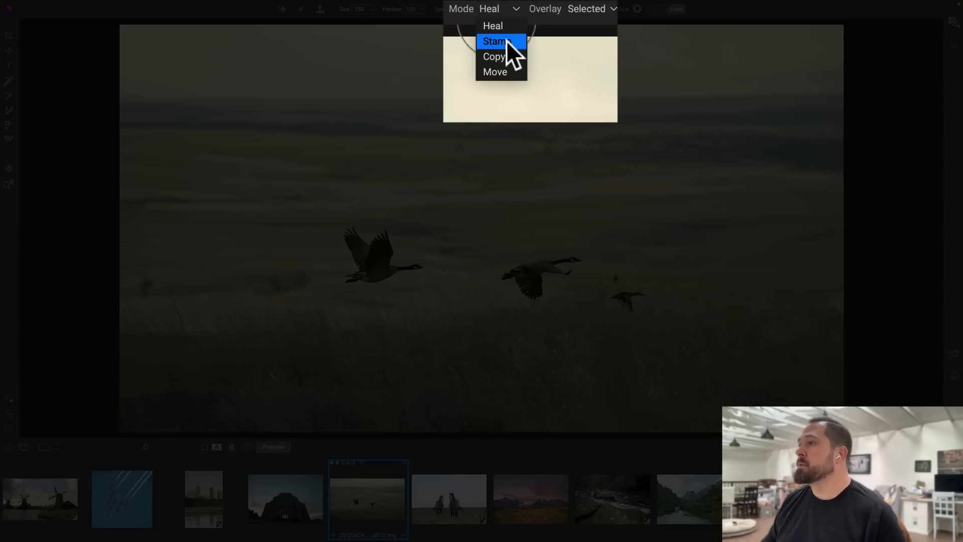
pyautogui.moveTo(497, 72)
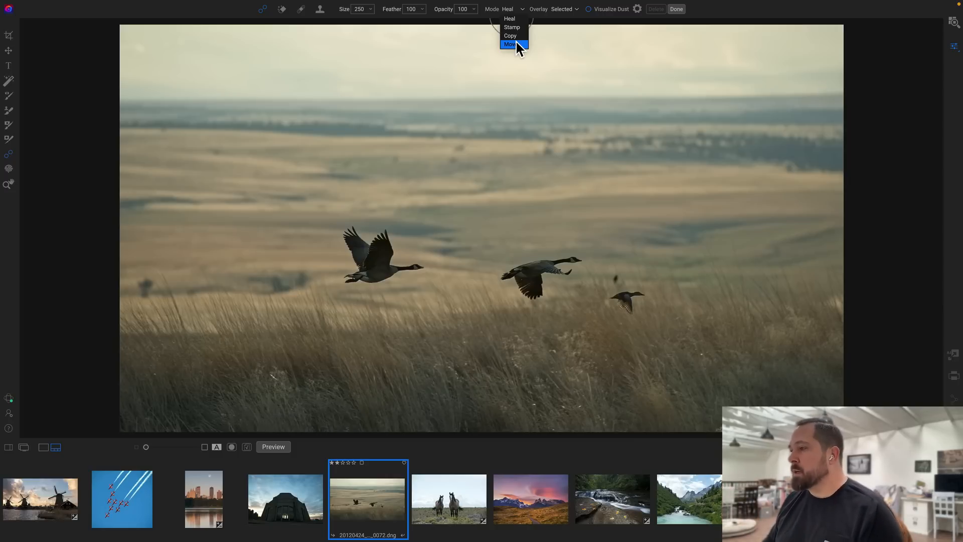
# - Duplicate the small bird in Copy mode, placing it below-right with Feather 100
pyautogui.click(510, 35)
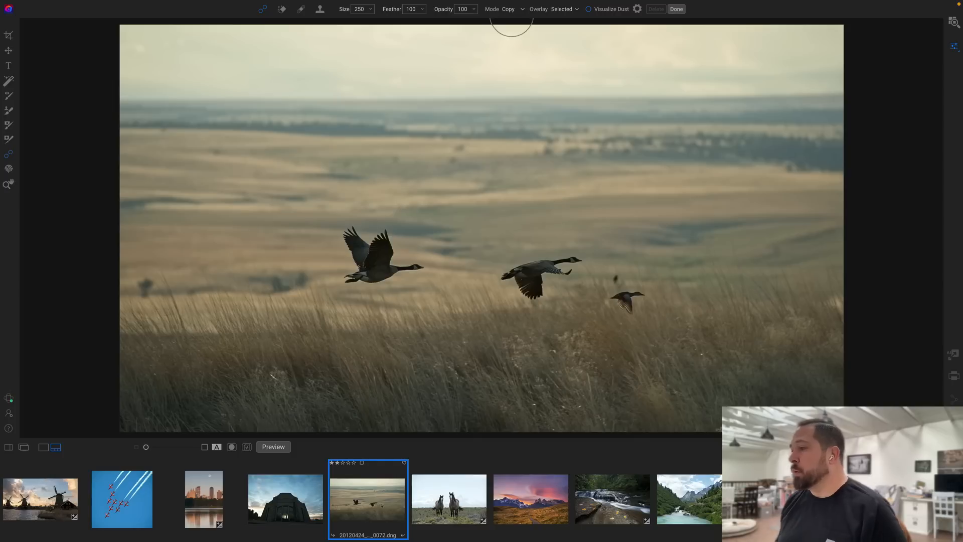
pyautogui.moveTo(584, 248)
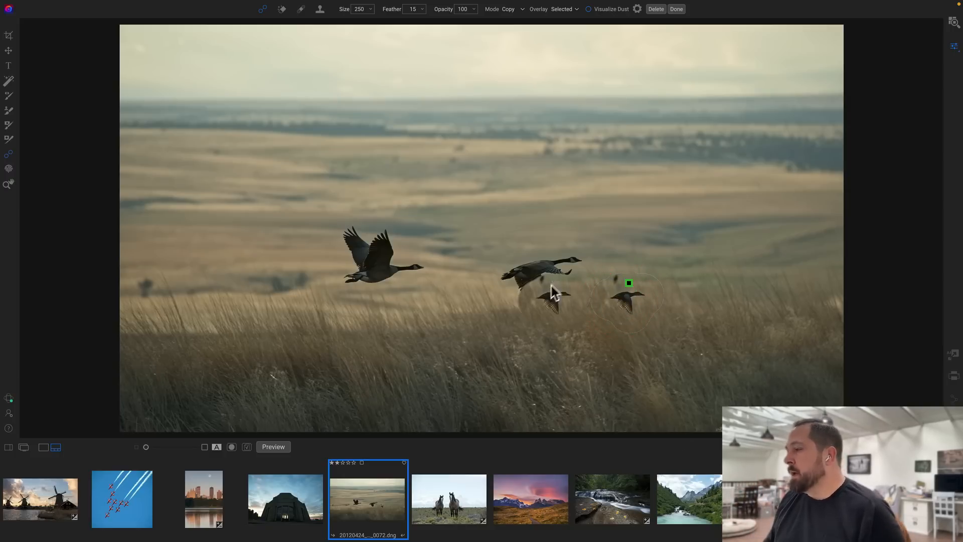
pyautogui.moveTo(549, 292); pyautogui.dragTo(558, 352)
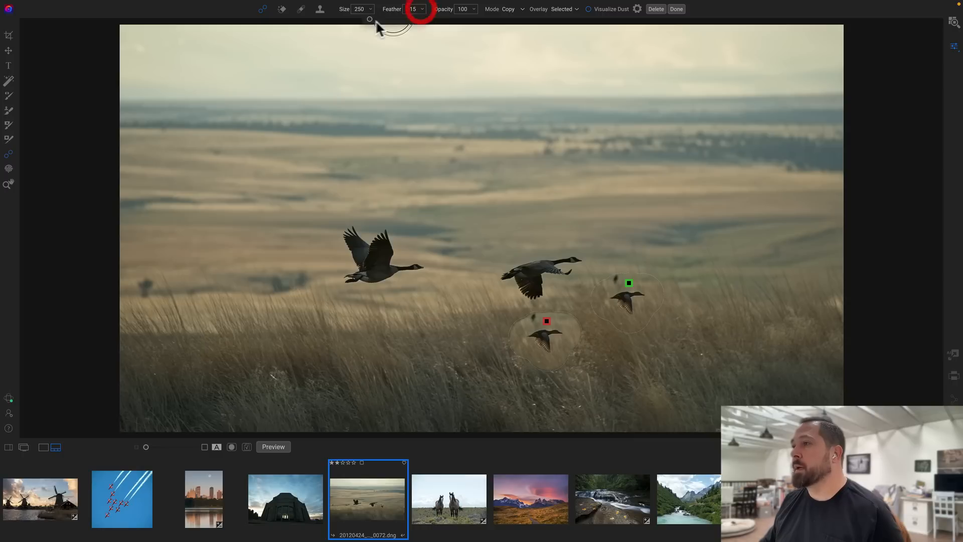
pyautogui.moveTo(369, 19); pyautogui.dragTo(406, 19)
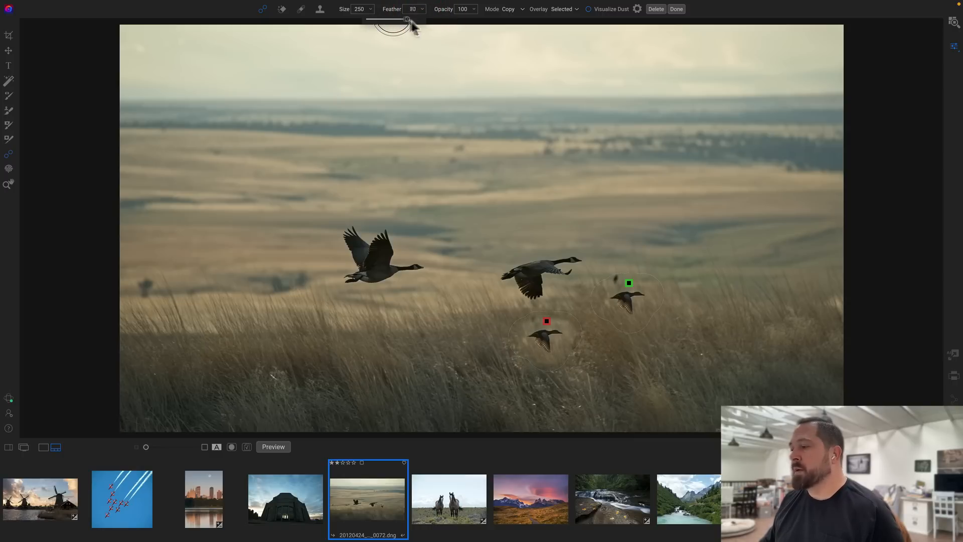
pyautogui.moveTo(405, 19); pyautogui.dragTo(374, 19)
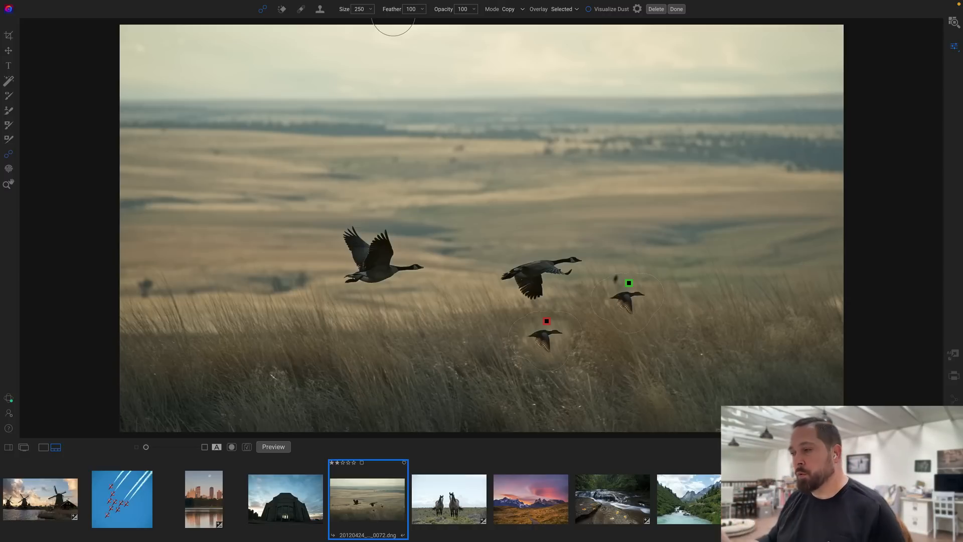
pyautogui.moveTo(534, 345)
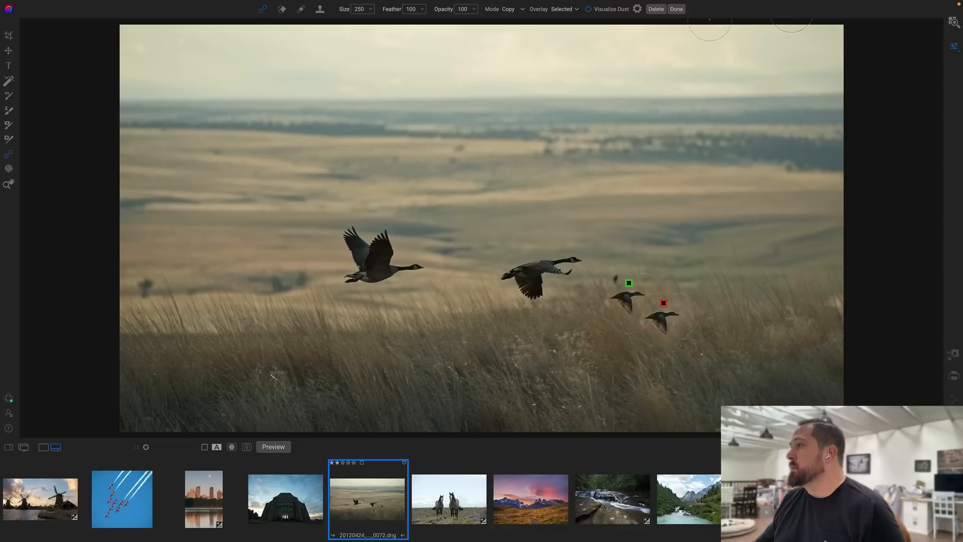
pyautogui.click(676, 8)
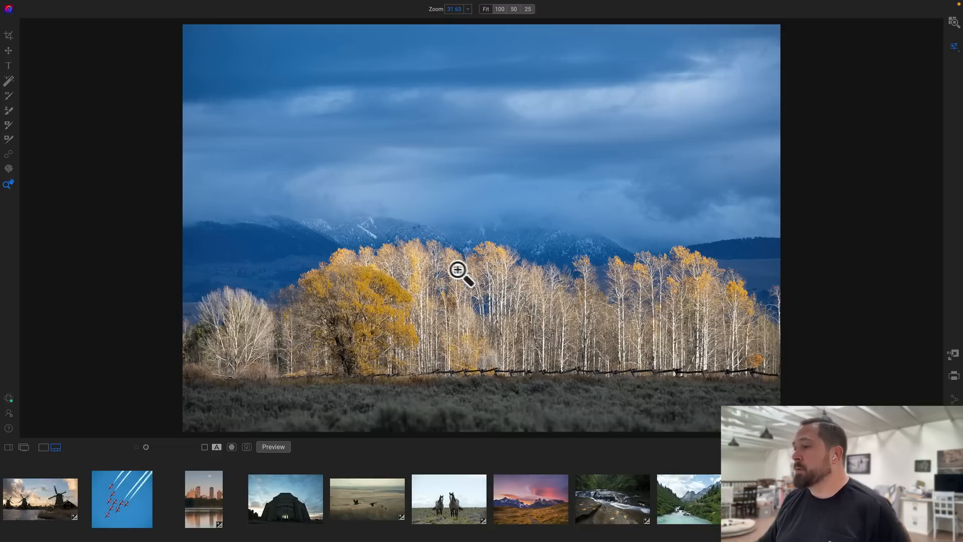
pyautogui.moveTo(700, 261)
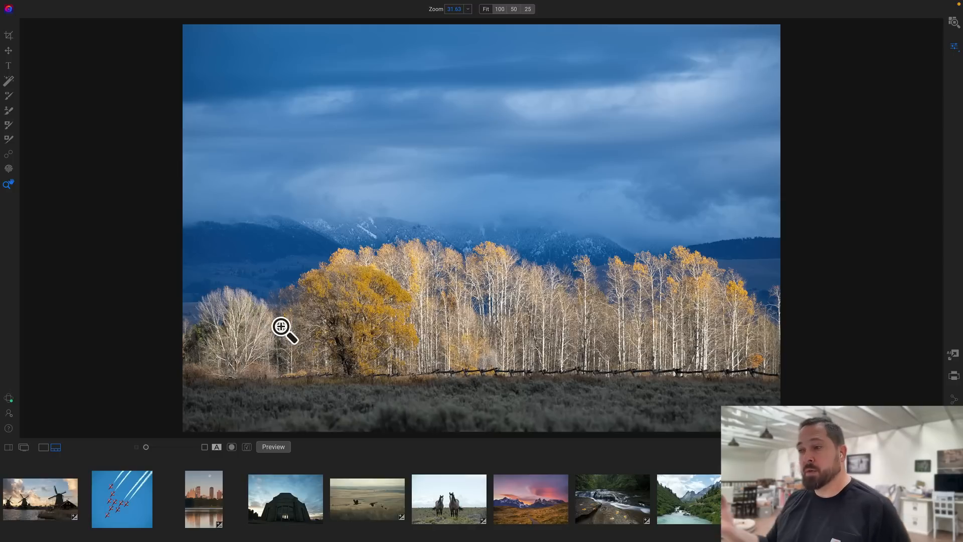
pyautogui.moveTo(698, 288)
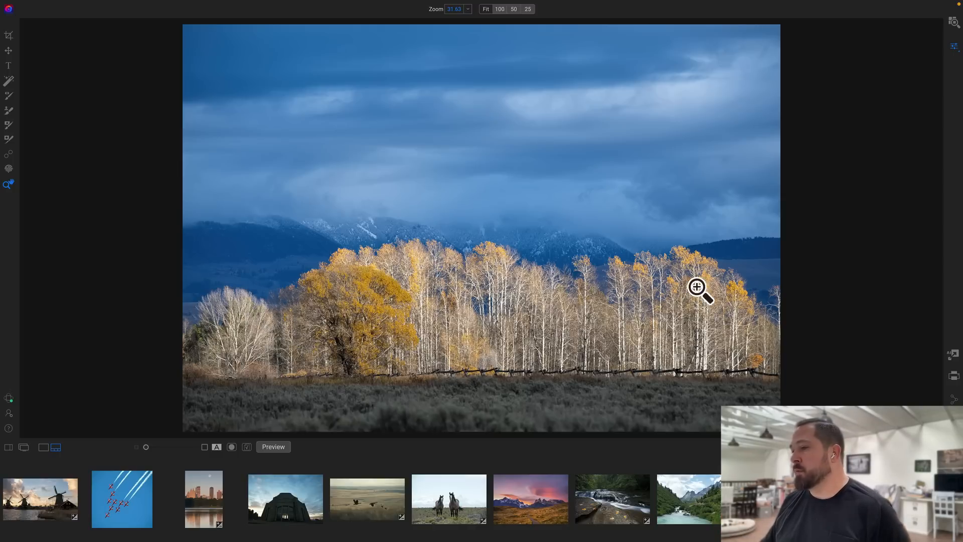
pyautogui.moveTo(258, 279)
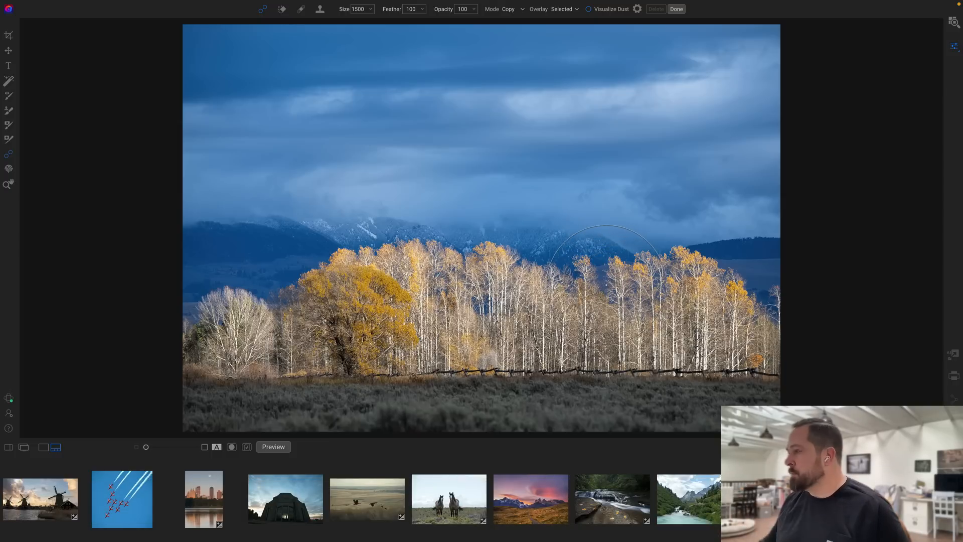
pyautogui.moveTo(755, 271)
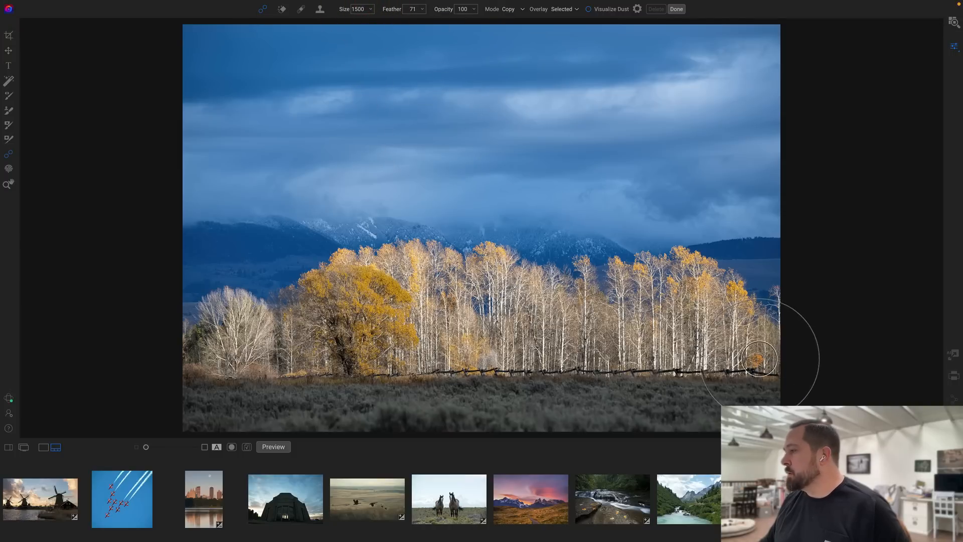
# - Paint over the right-hand aspens and place their copy at the left edge
pyautogui.moveTo(758, 359); pyautogui.dragTo(645, 271)
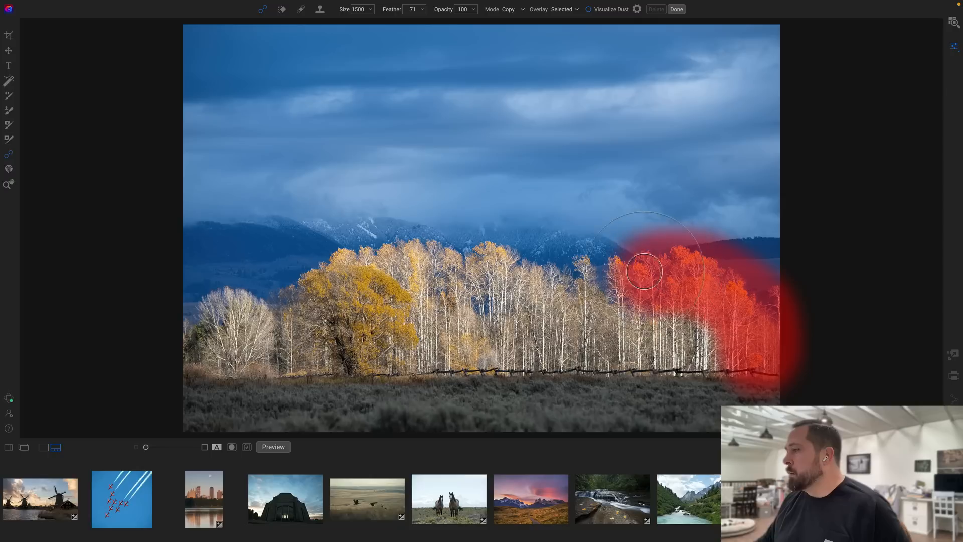
pyautogui.moveTo(645, 271); pyautogui.dragTo(762, 377)
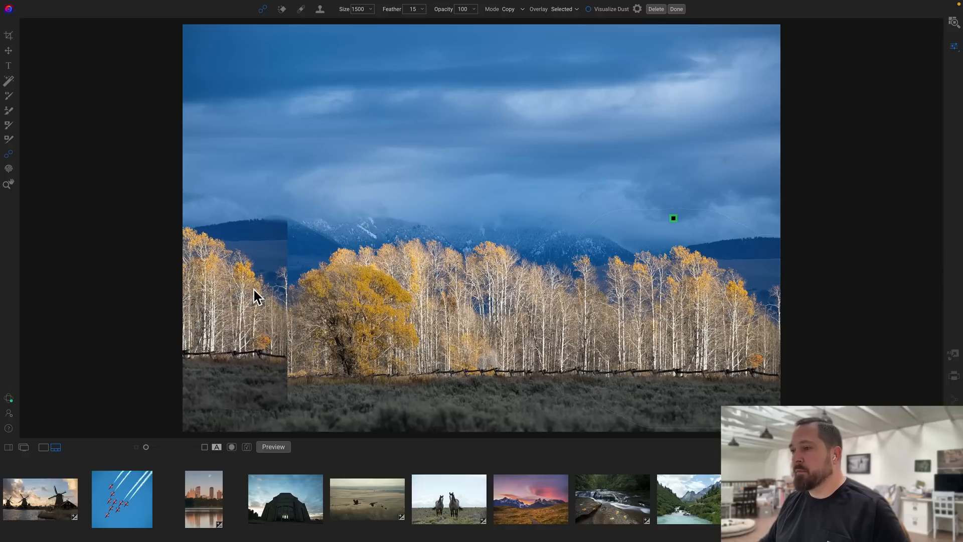
pyautogui.moveTo(263, 297)
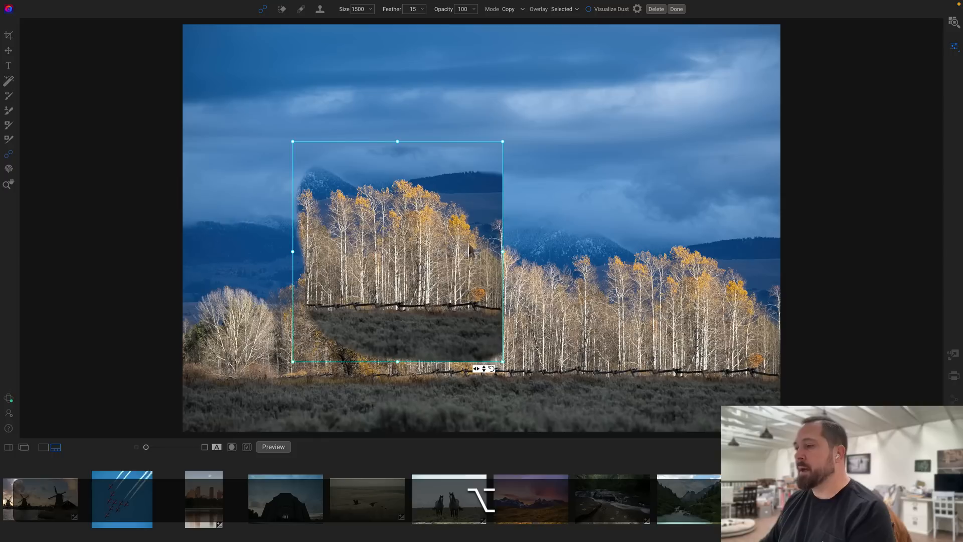
pyautogui.moveTo(454, 310)
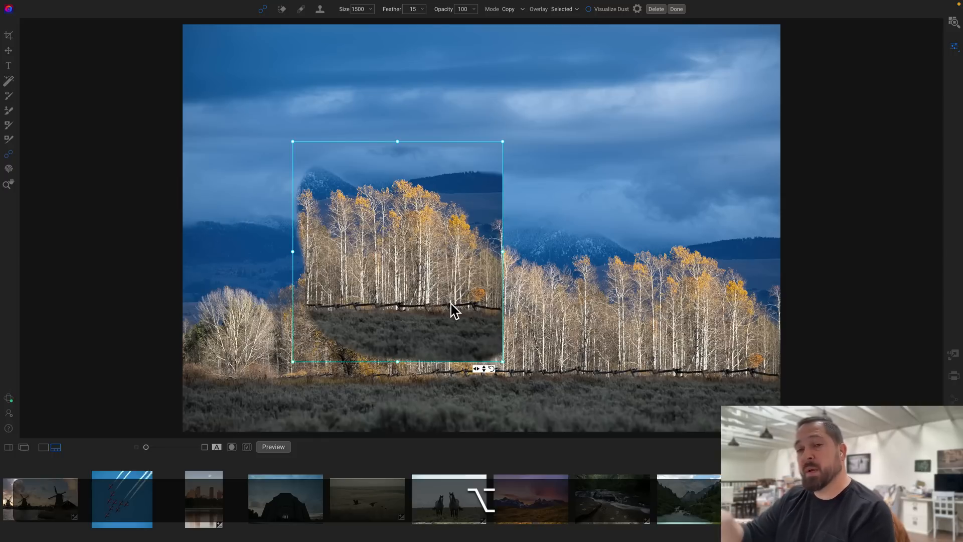
pyautogui.moveTo(560, 433)
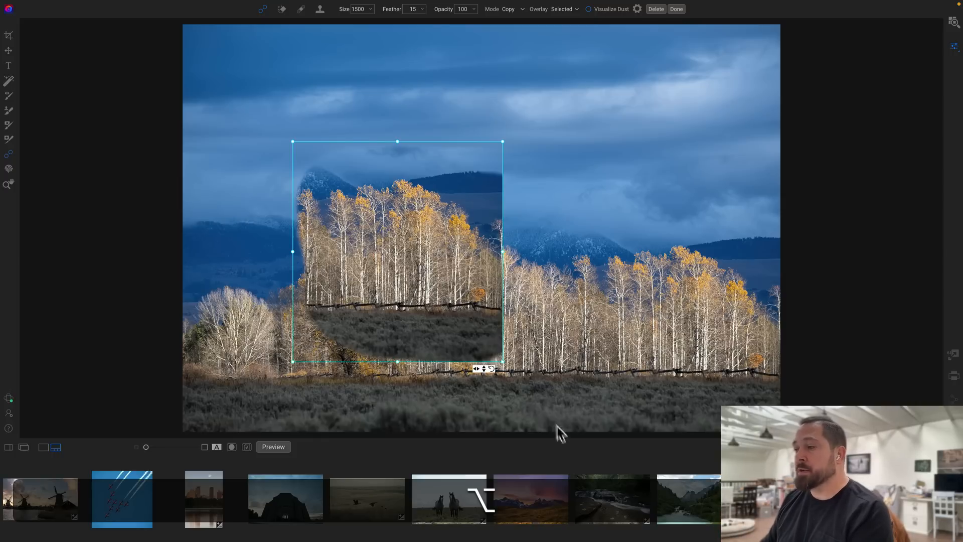
pyautogui.moveTo(479, 376)
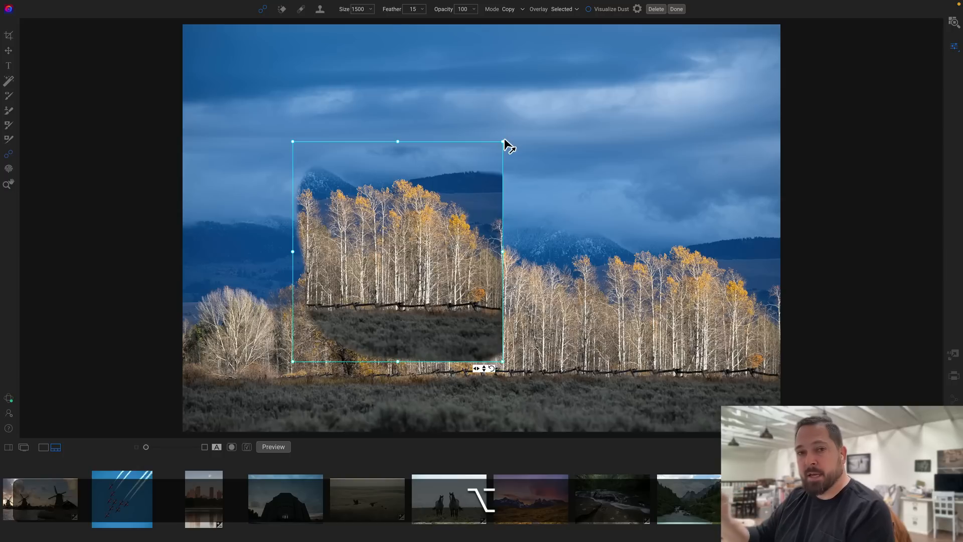
pyautogui.moveTo(479, 375)
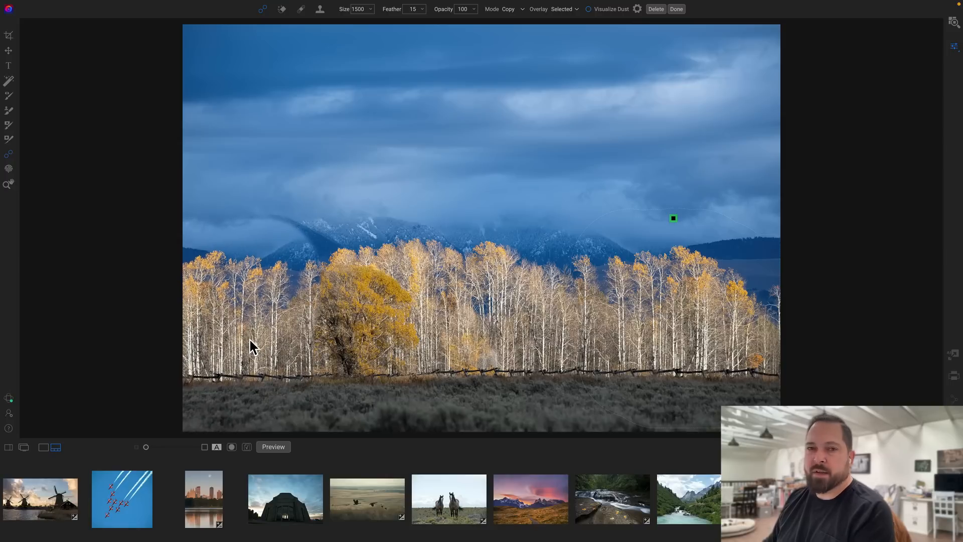
# - Apply the aspen copy at Feather 100, then toggle Preview to compare before and after
pyautogui.click(250, 341)
pyautogui.write('100')
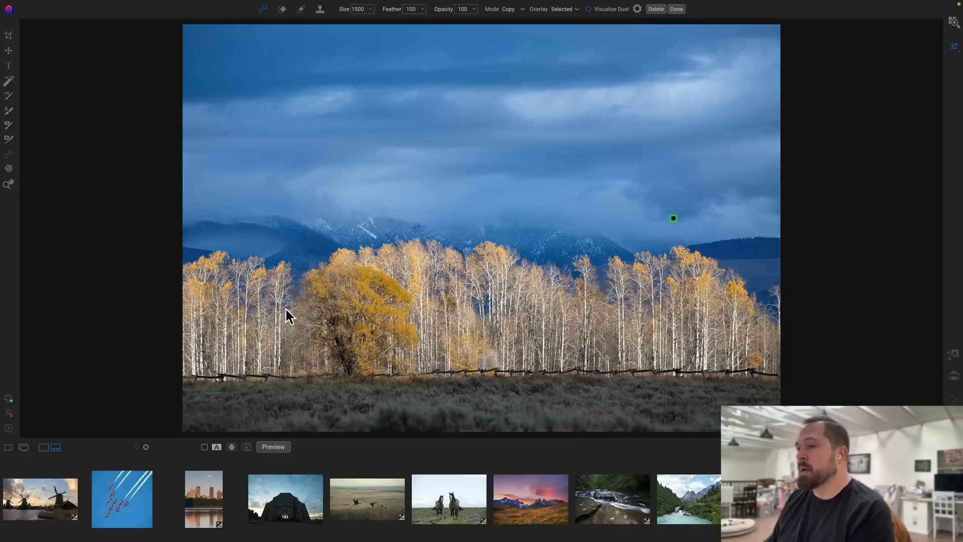
pyautogui.click(226, 222)
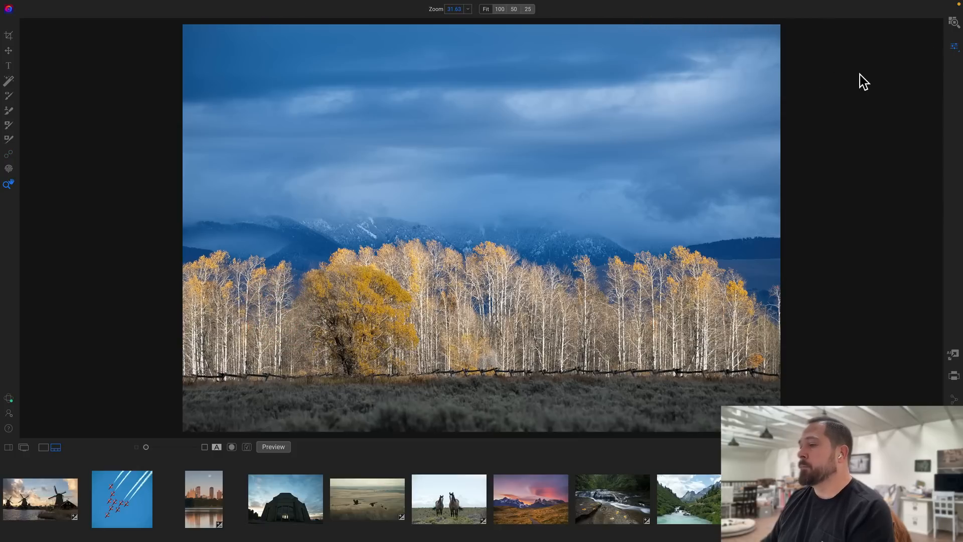
pyautogui.click(273, 447)
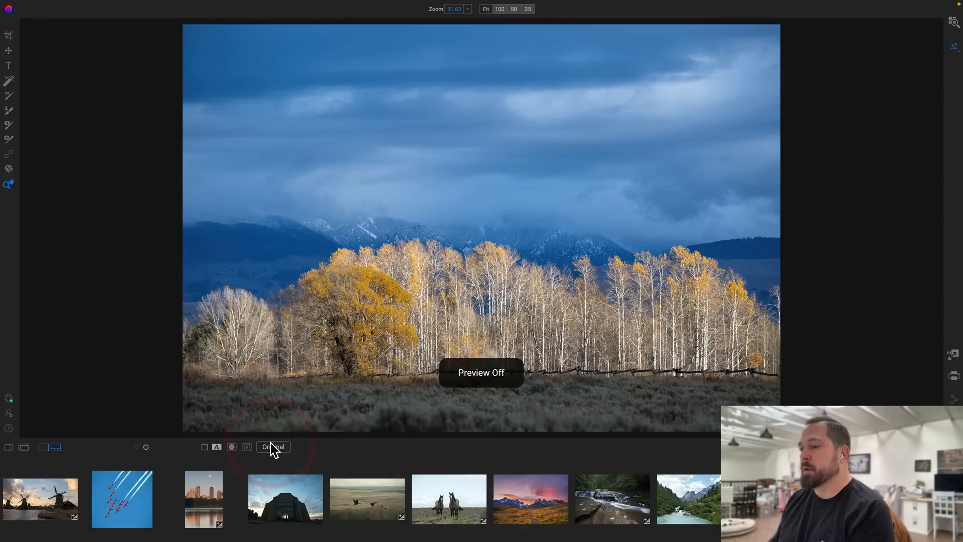
pyautogui.click(272, 446)
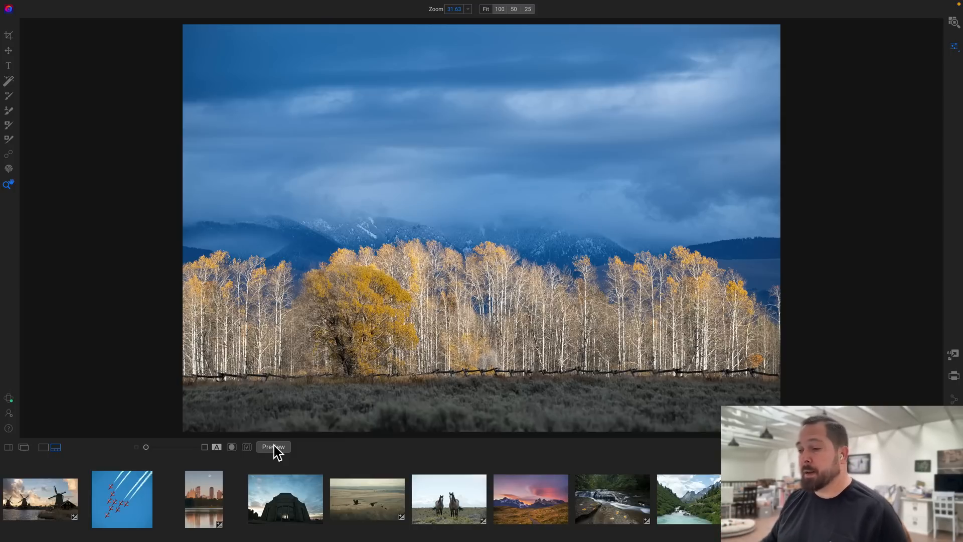
pyautogui.click(203, 498)
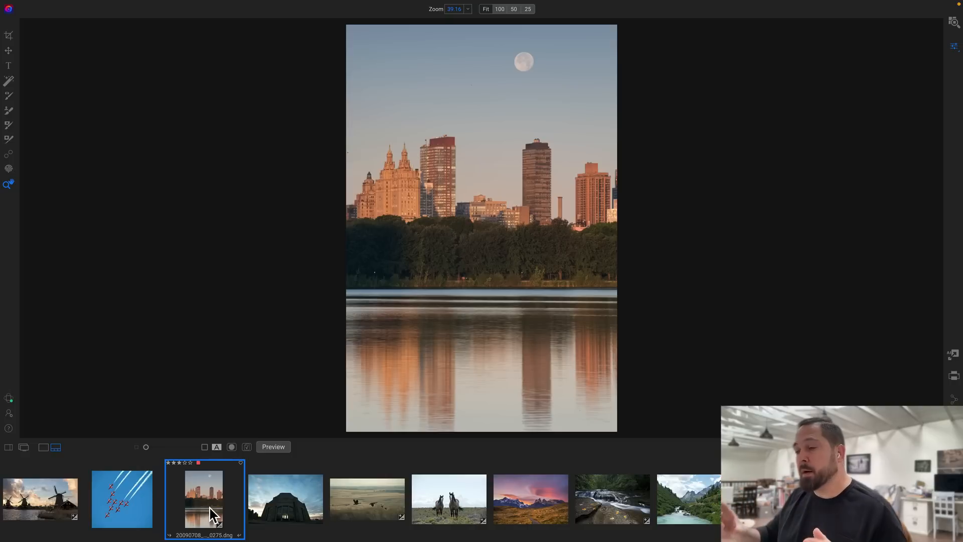
pyautogui.moveTo(9, 162)
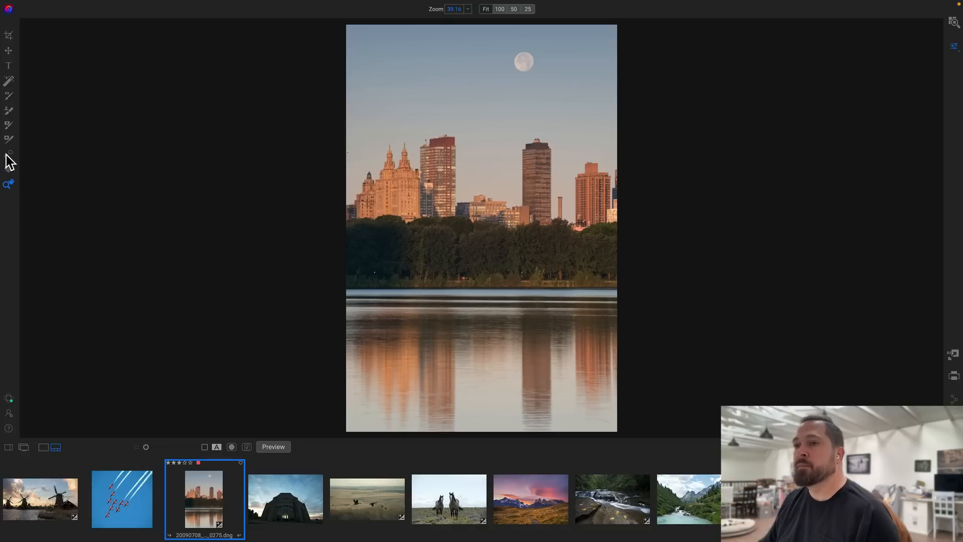
# - Move the moon left and lower with the Move-mode Healing Brush, then compare via Preview
pyautogui.click(511, 9)
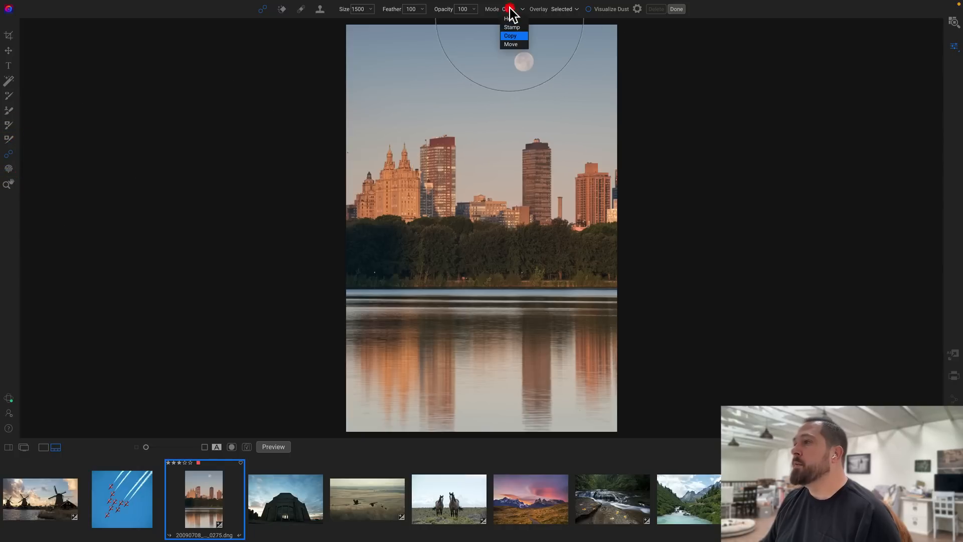
pyautogui.click(511, 44)
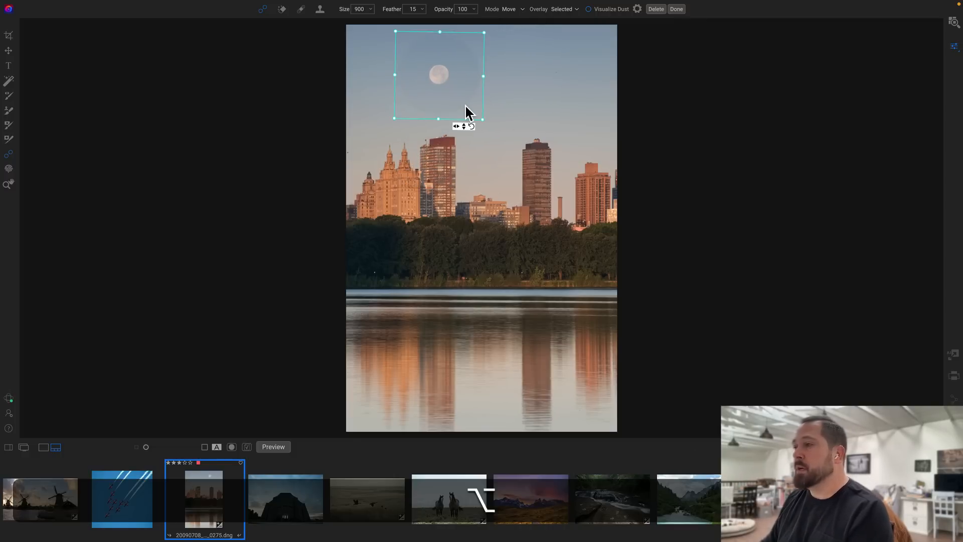
pyautogui.moveTo(487, 129)
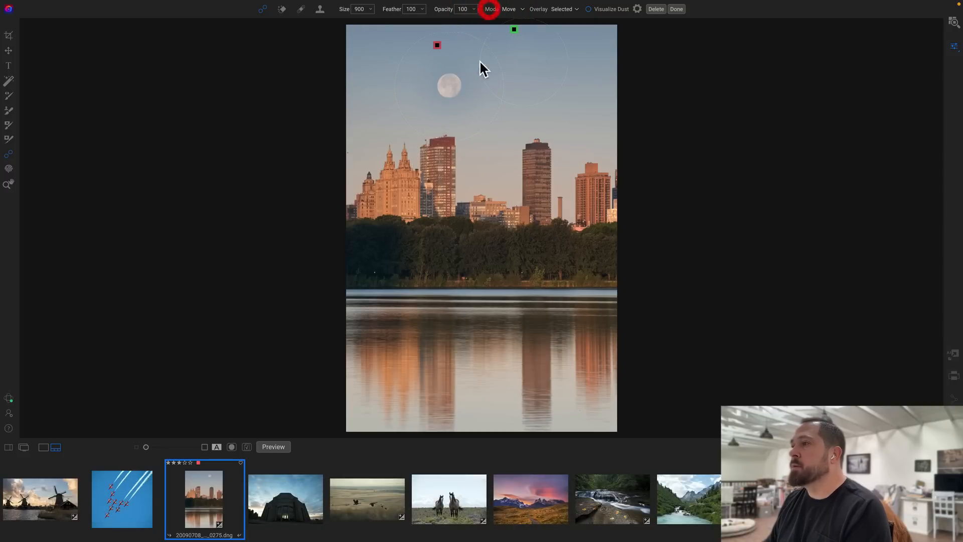
pyautogui.moveTo(448, 86); pyautogui.dragTo(469, 86)
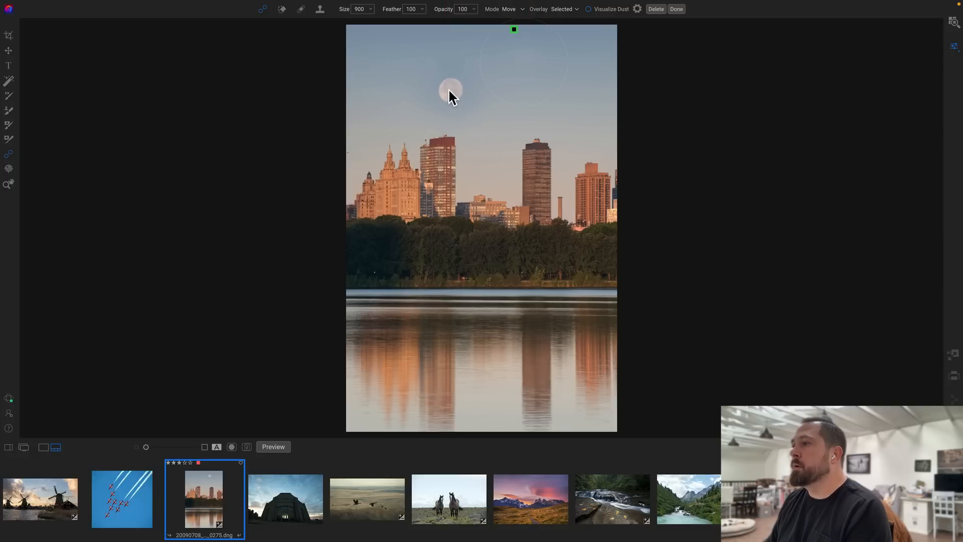
pyautogui.click(447, 86)
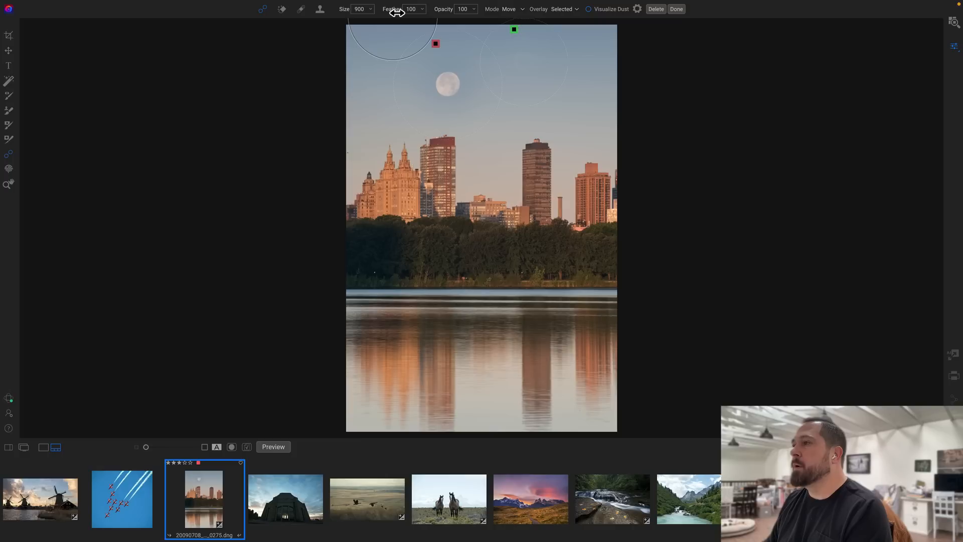
pyautogui.moveTo(411, 9); pyautogui.dragTo(396, 9)
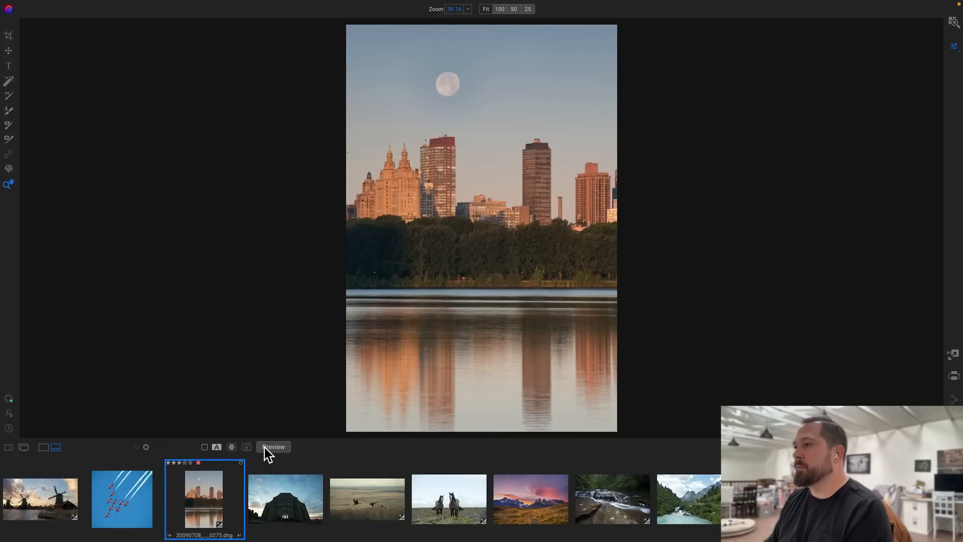
pyautogui.click(274, 447)
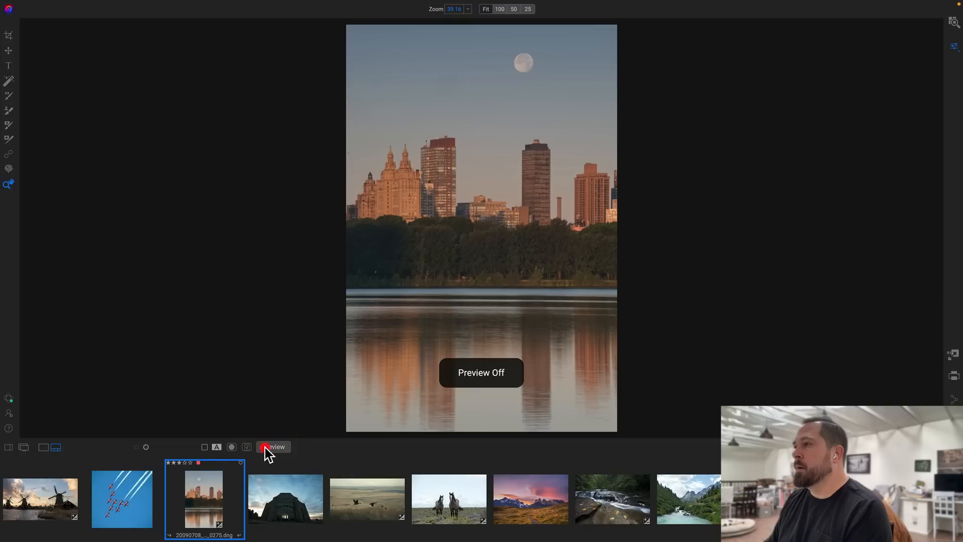
pyautogui.click(273, 446)
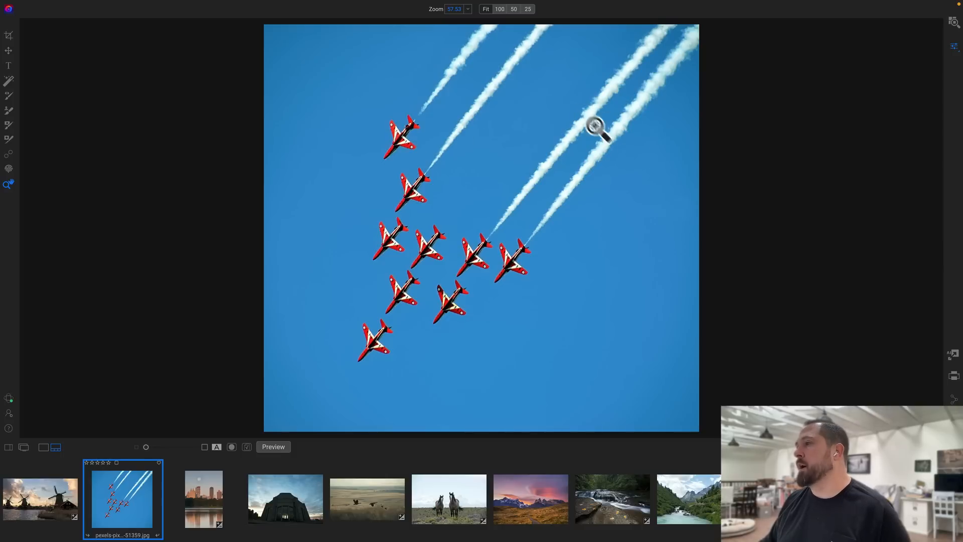
pyautogui.moveTo(440, 80)
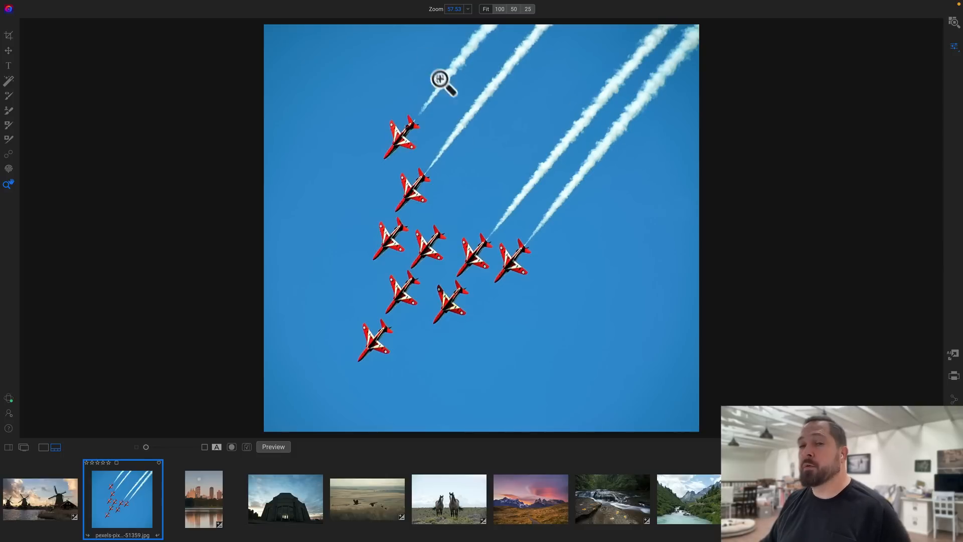
pyautogui.moveTo(404, 93)
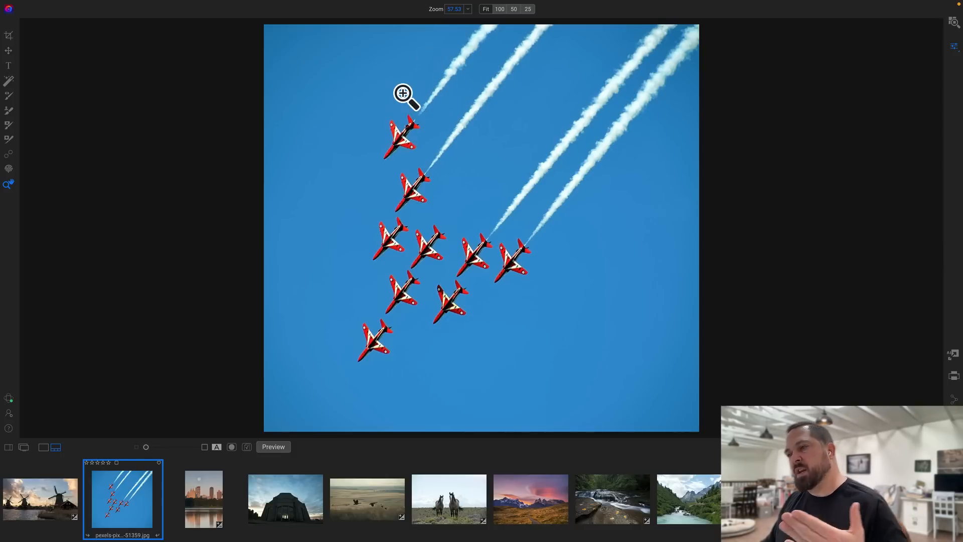
# - Paint over the top jet and its contrail, then shift them to the right
pyautogui.click(9, 151)
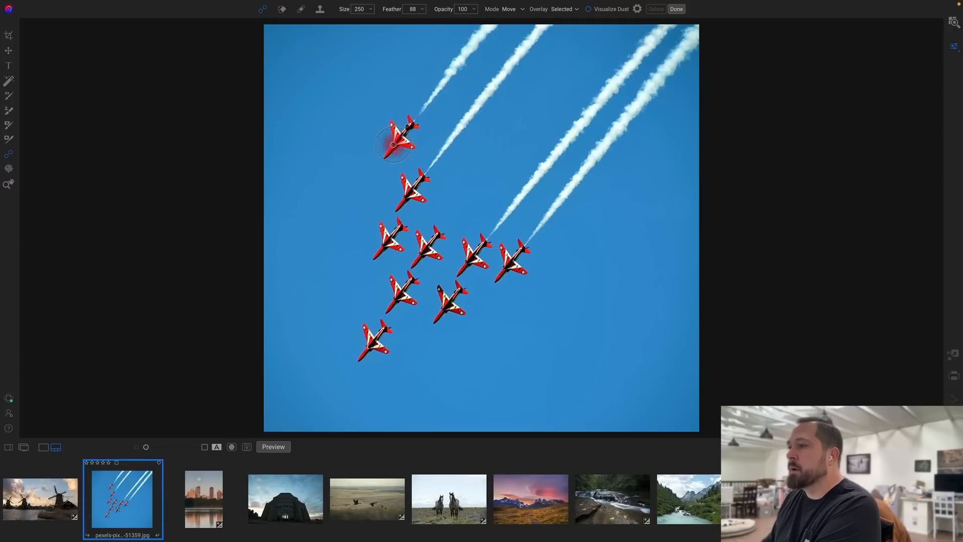
pyautogui.click(397, 144)
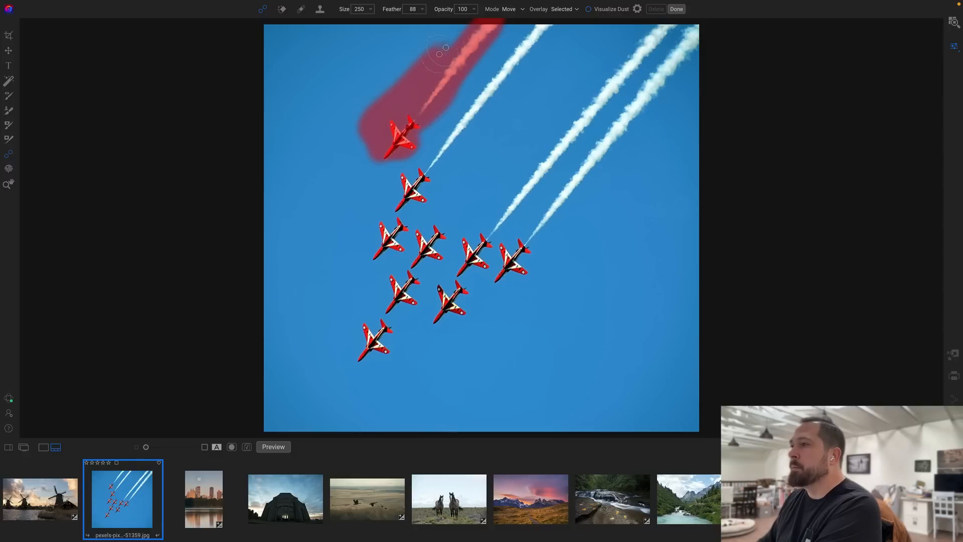
pyautogui.moveTo(440, 53); pyautogui.dragTo(369, 134)
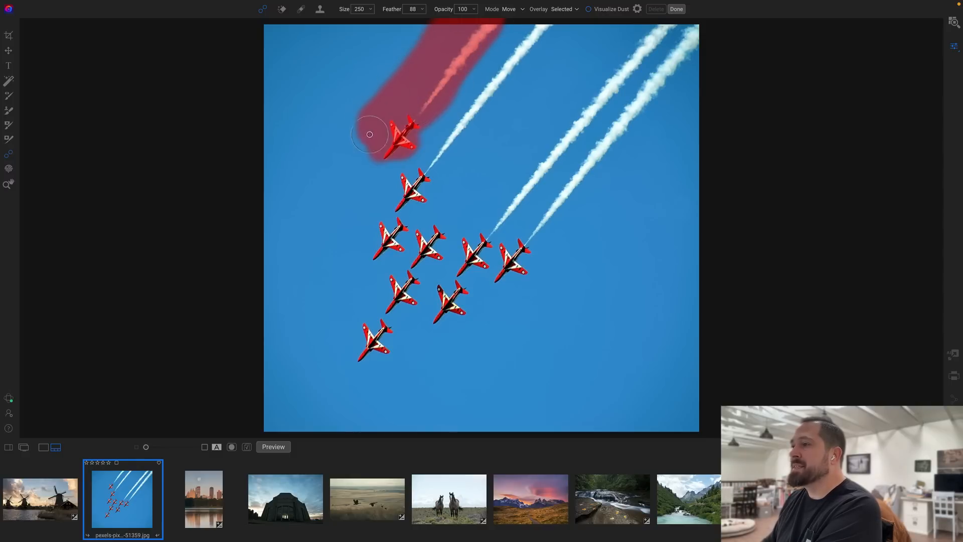
pyautogui.moveTo(370, 134); pyautogui.dragTo(434, 109)
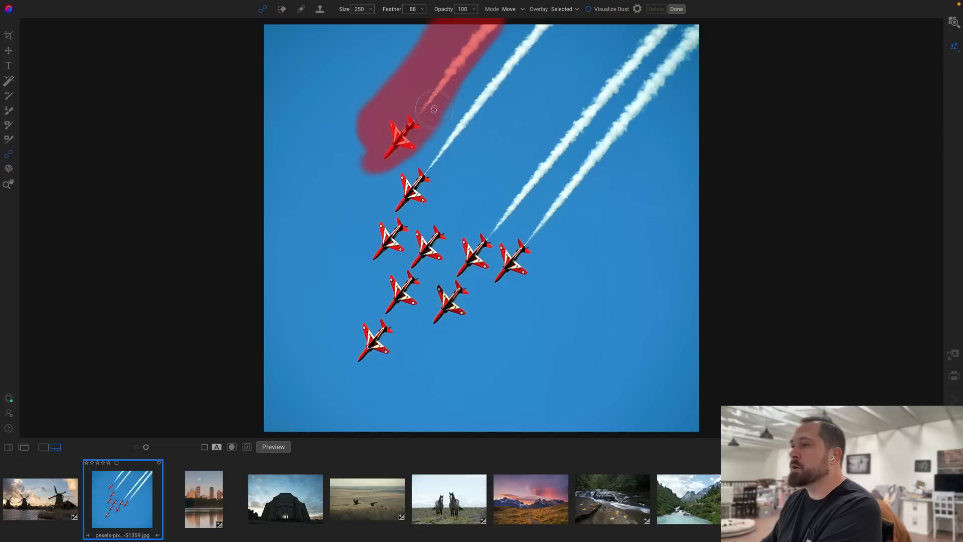
pyautogui.moveTo(433, 109); pyautogui.dragTo(362, 137)
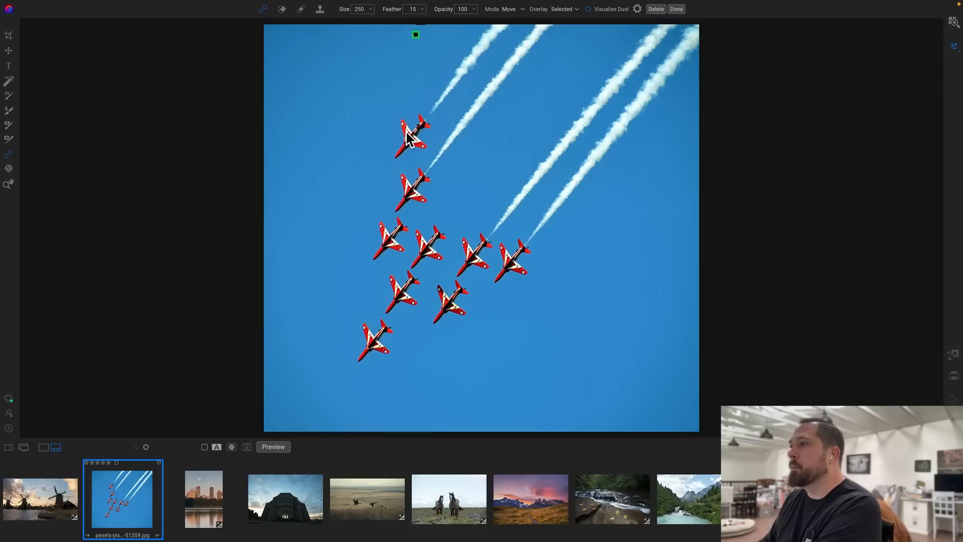
pyautogui.click(409, 132)
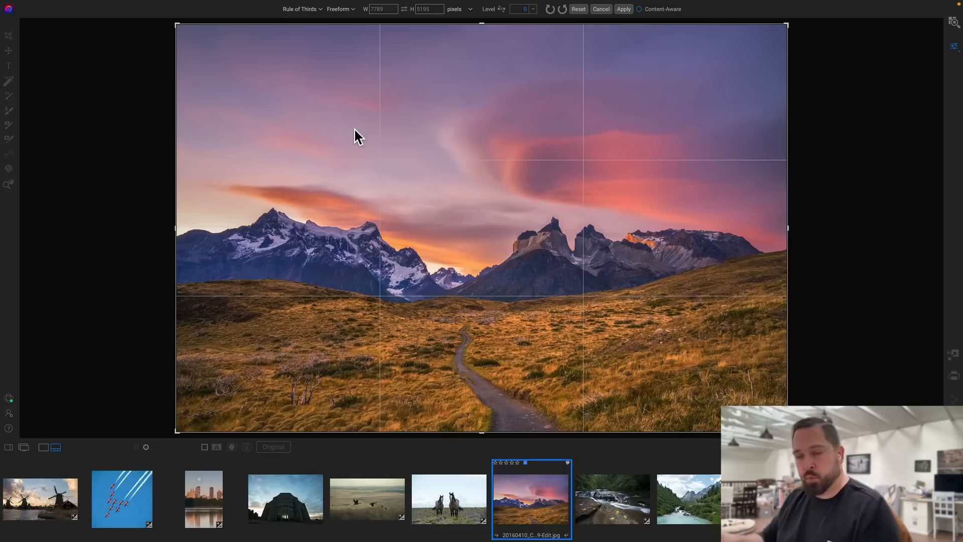
pyautogui.moveTo(538, 335)
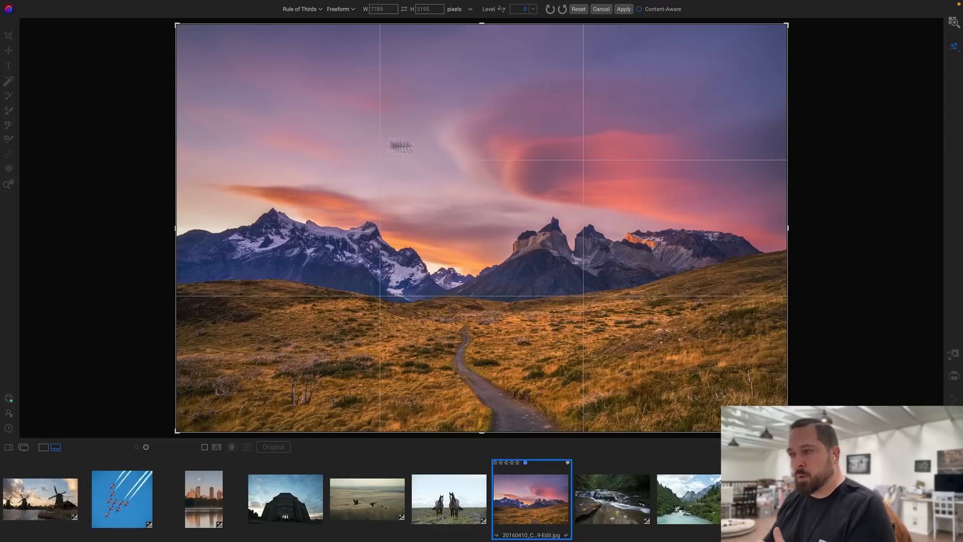
pyautogui.moveTo(430, 345)
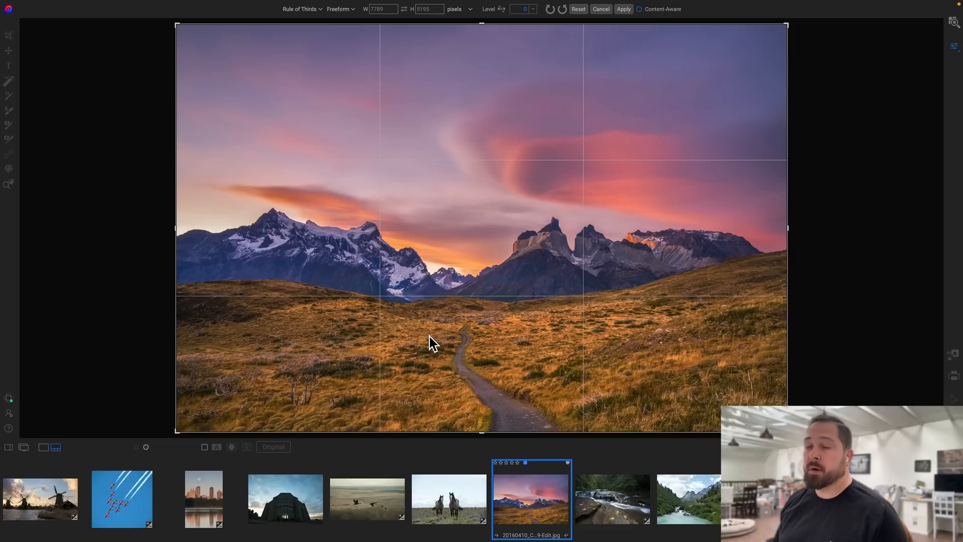
pyautogui.moveTo(344, 65)
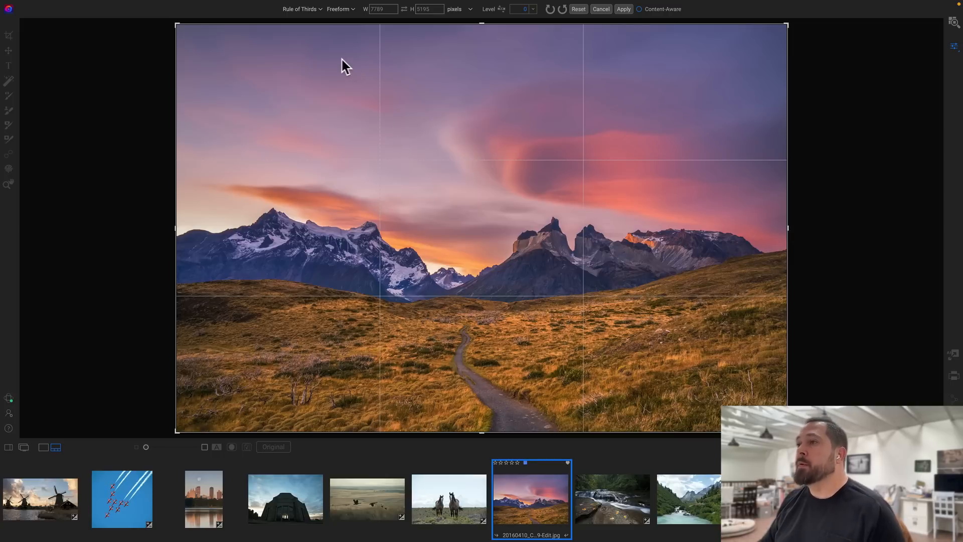
pyautogui.moveTo(314, 15)
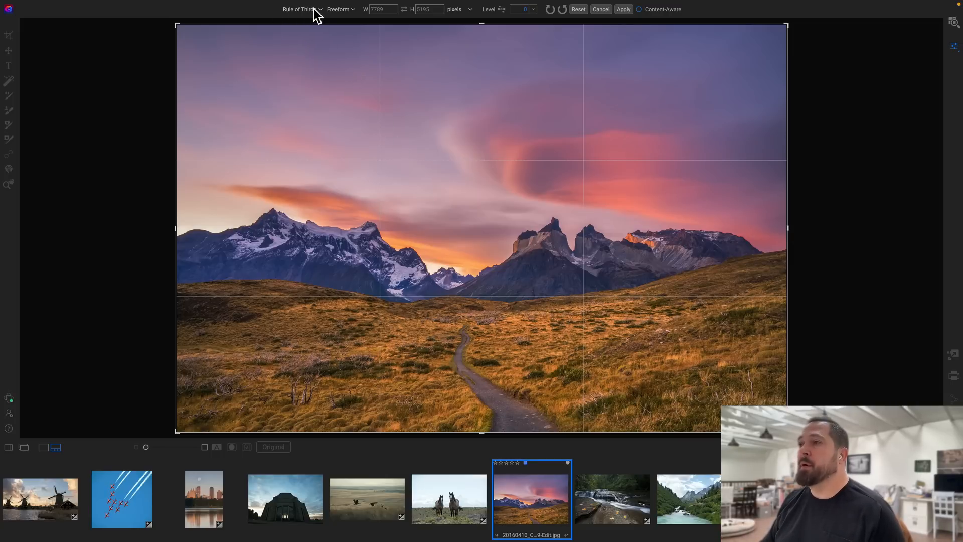
# - Preview the Grid, Diagonals and Triangles crop overlays
pyautogui.click(304, 8)
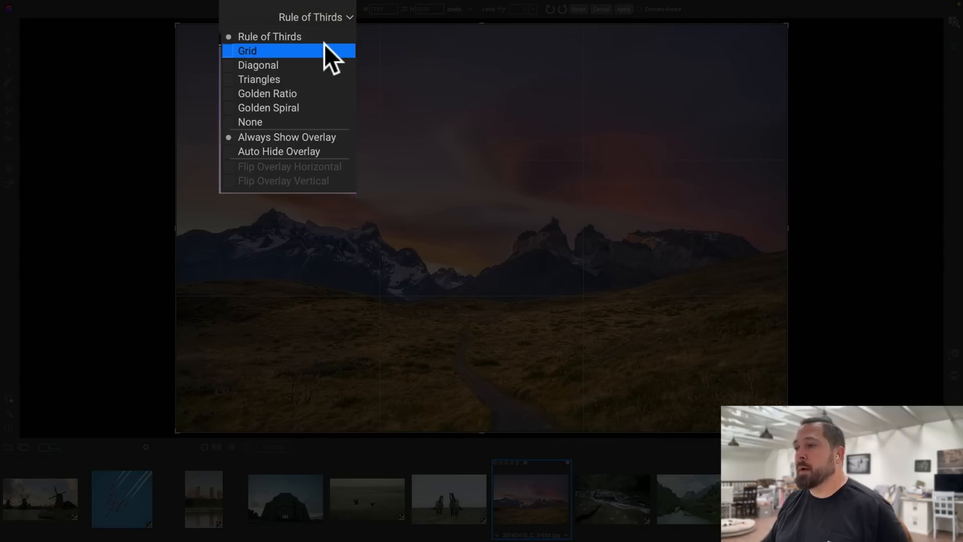
pyautogui.click(247, 50)
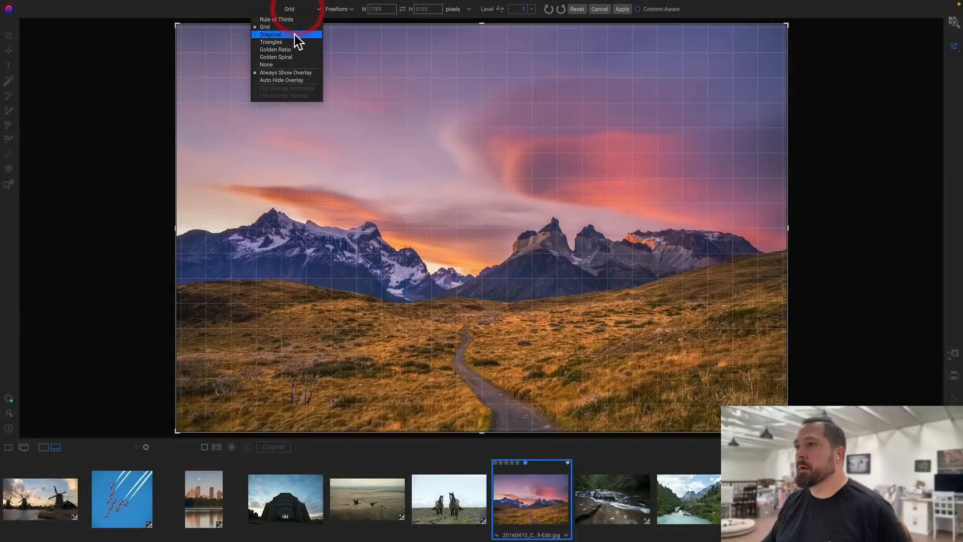
pyautogui.click(271, 34)
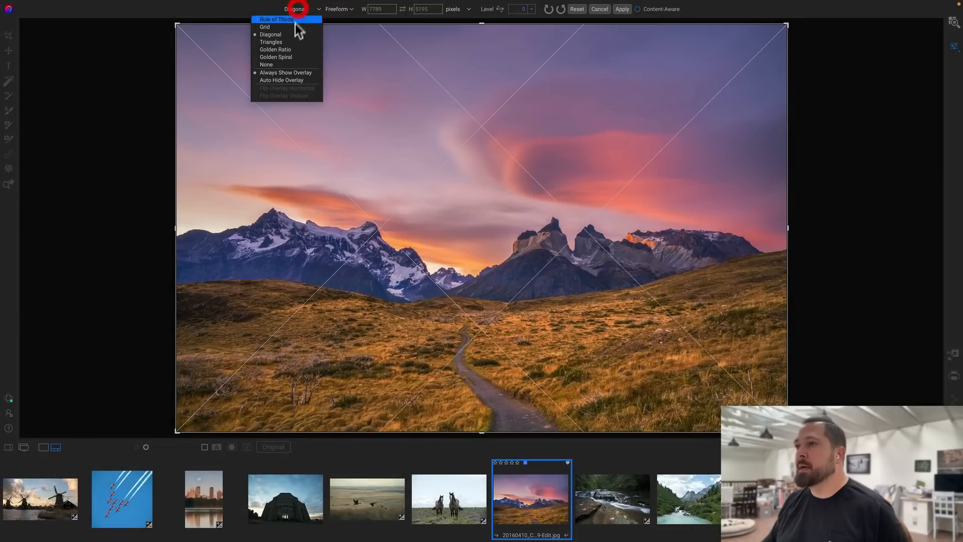
pyautogui.click(270, 42)
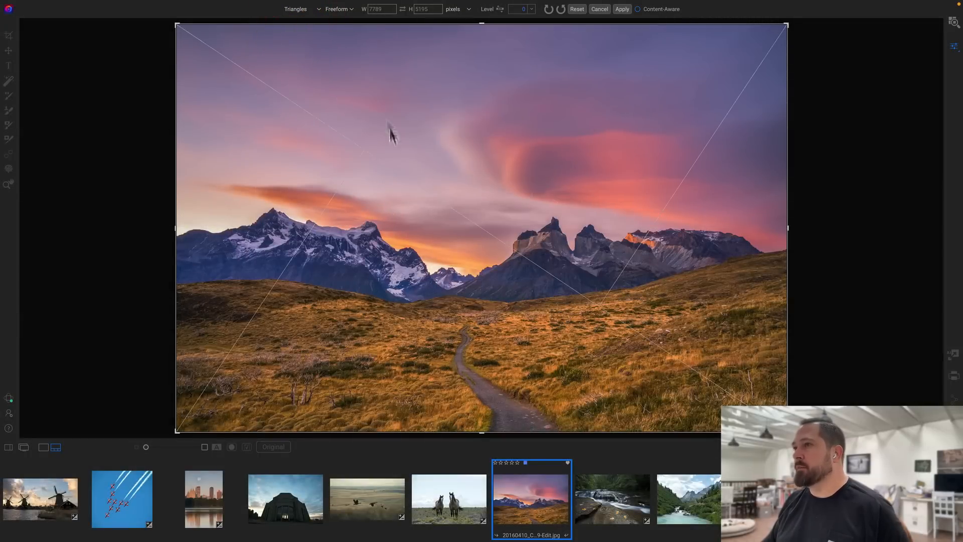
# - Cycle from the Golden Ratio overlay to the Golden Spiral overlay
pyautogui.click(306, 9)
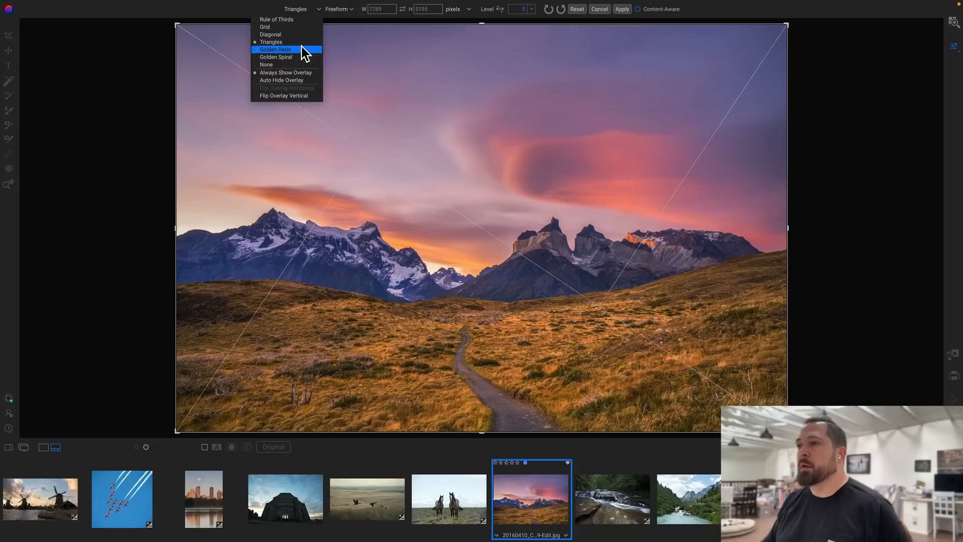
pyautogui.click(276, 49)
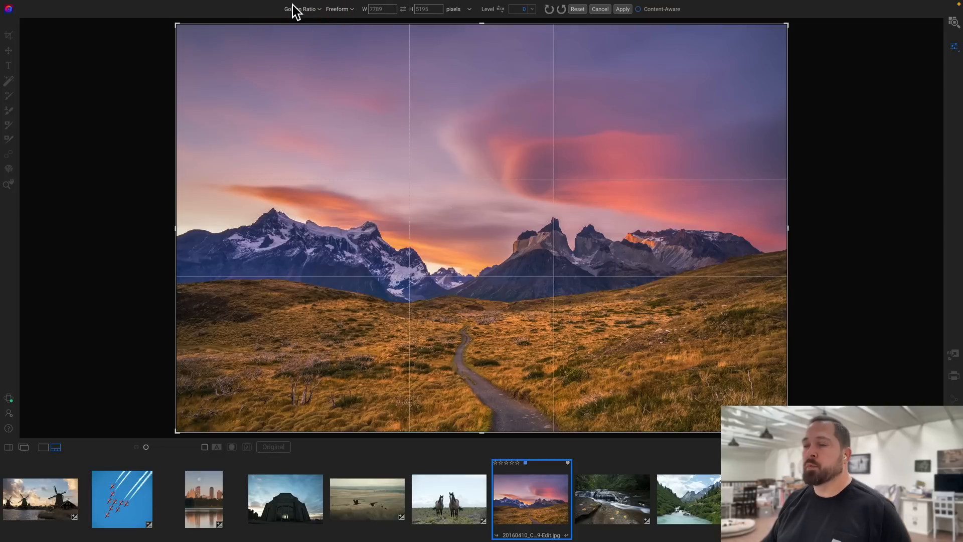
pyautogui.click(301, 9)
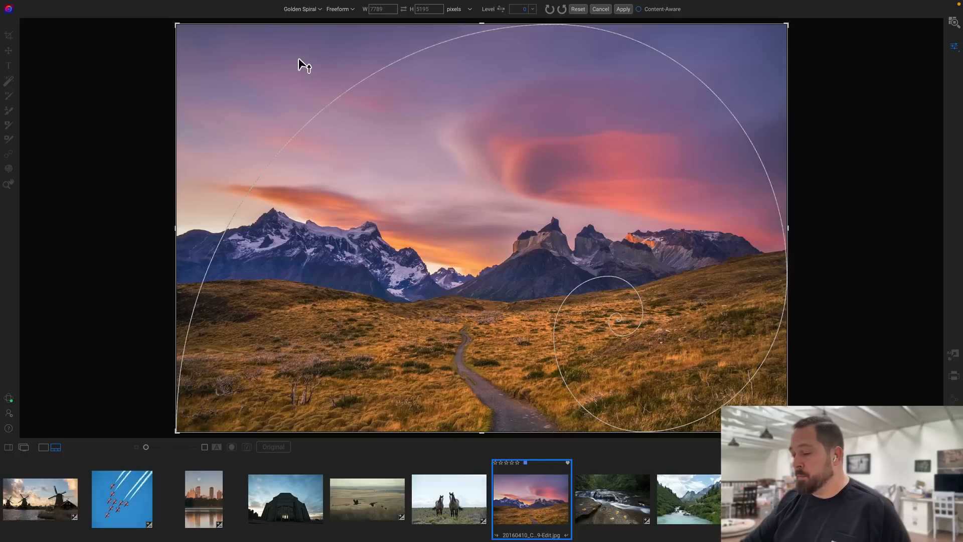
pyautogui.click(301, 9)
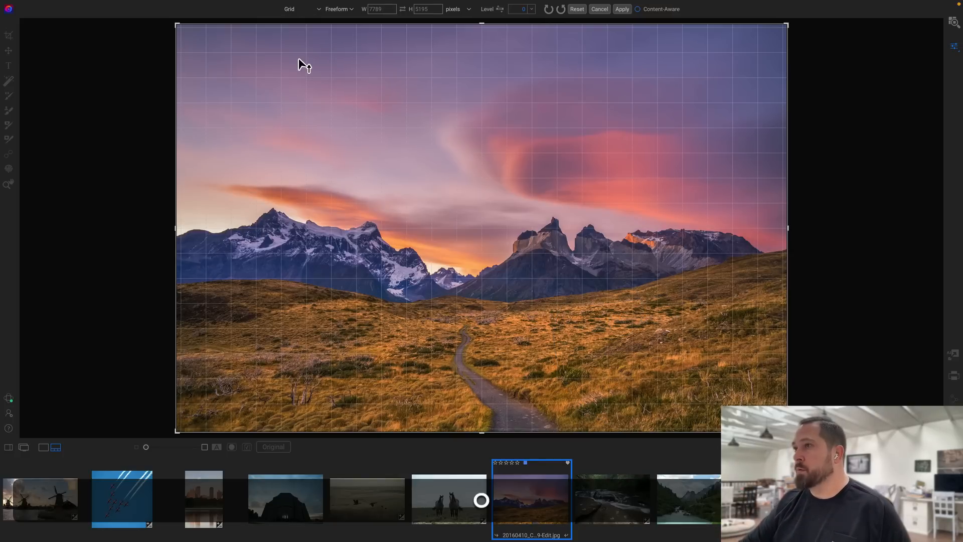
pyautogui.click(301, 9)
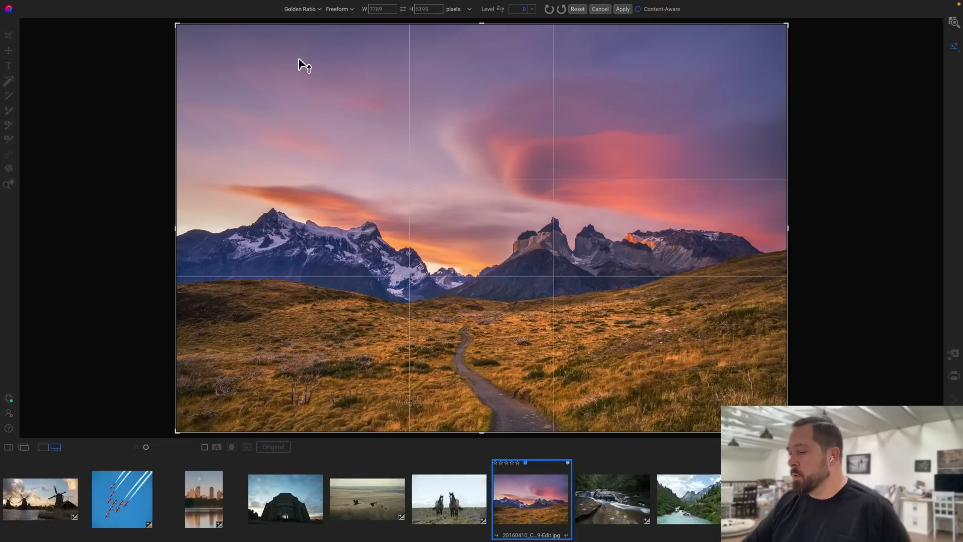
pyautogui.click(301, 8)
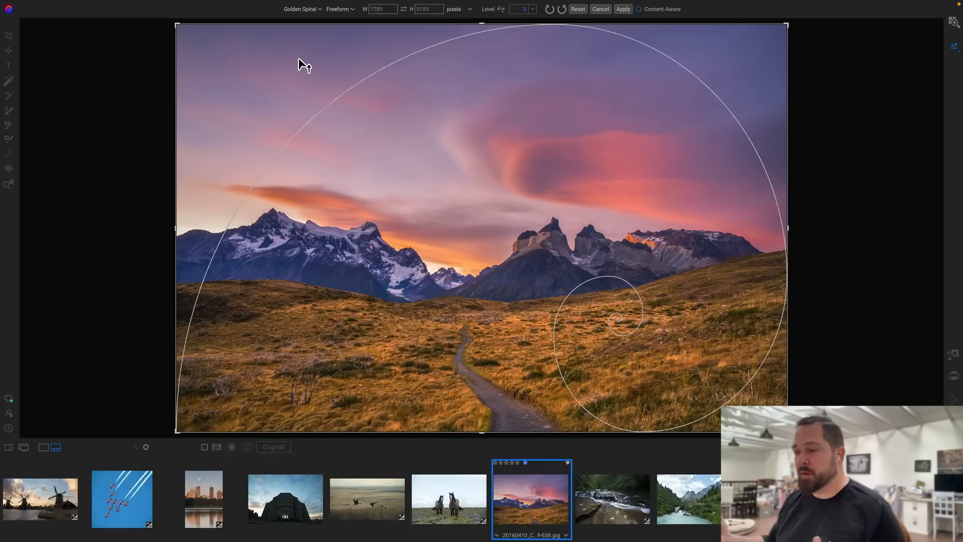
pyautogui.moveTo(313, 52)
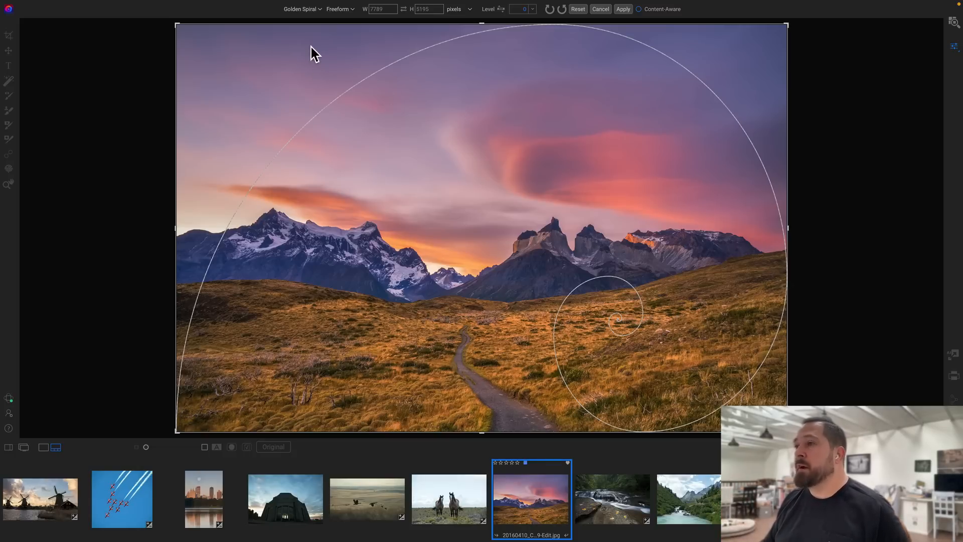
pyautogui.moveTo(307, 14)
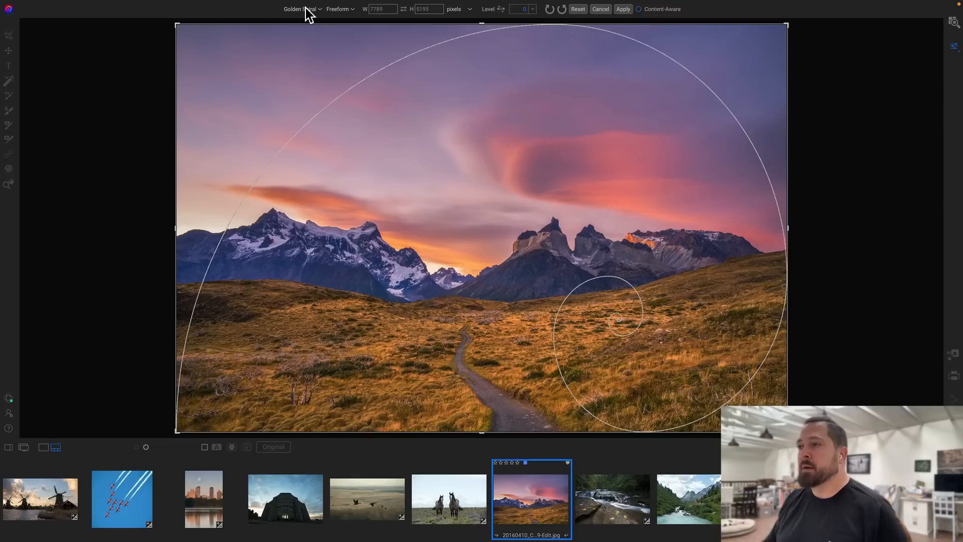
# - Flip the golden spiral overlay horizontally and set it to always show
pyautogui.click(302, 9)
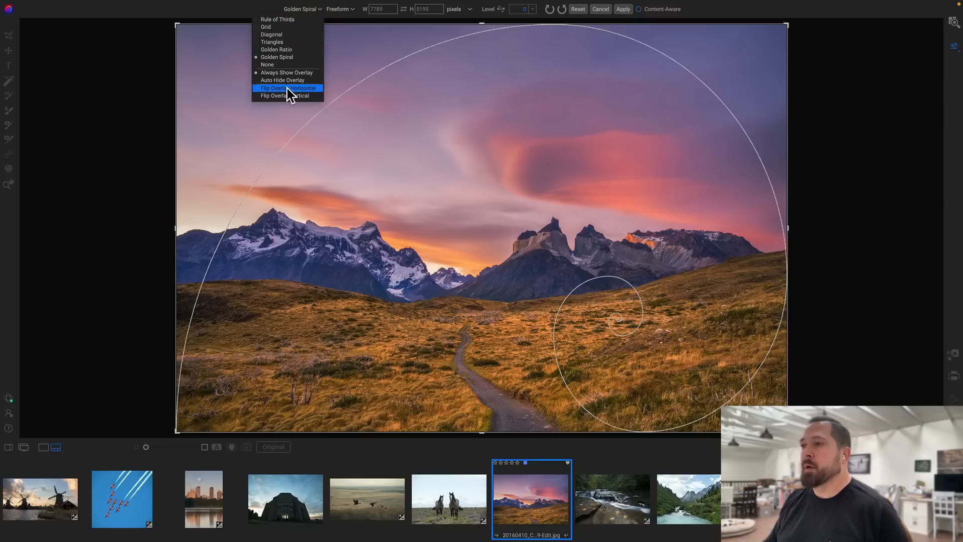
pyautogui.click(288, 88)
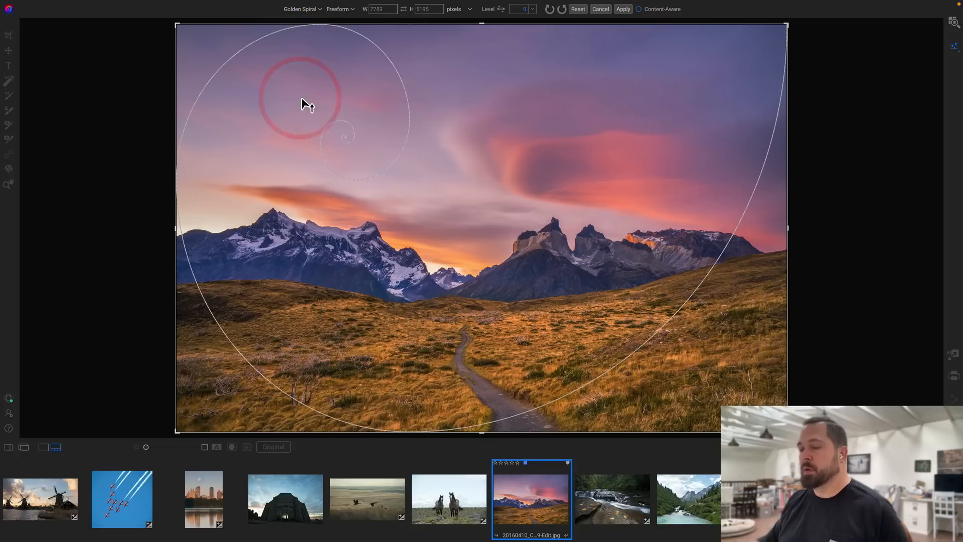
pyautogui.click(302, 8)
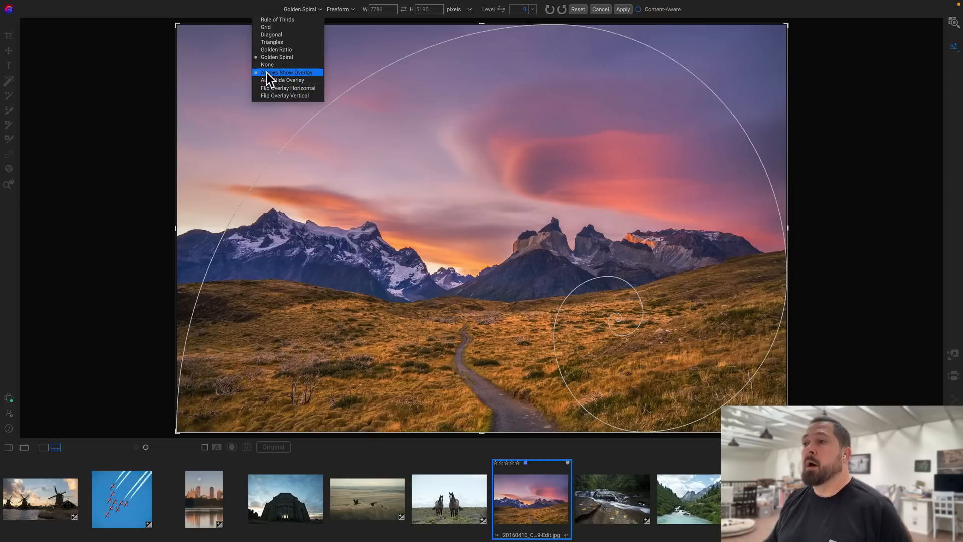
pyautogui.moveTo(298, 82)
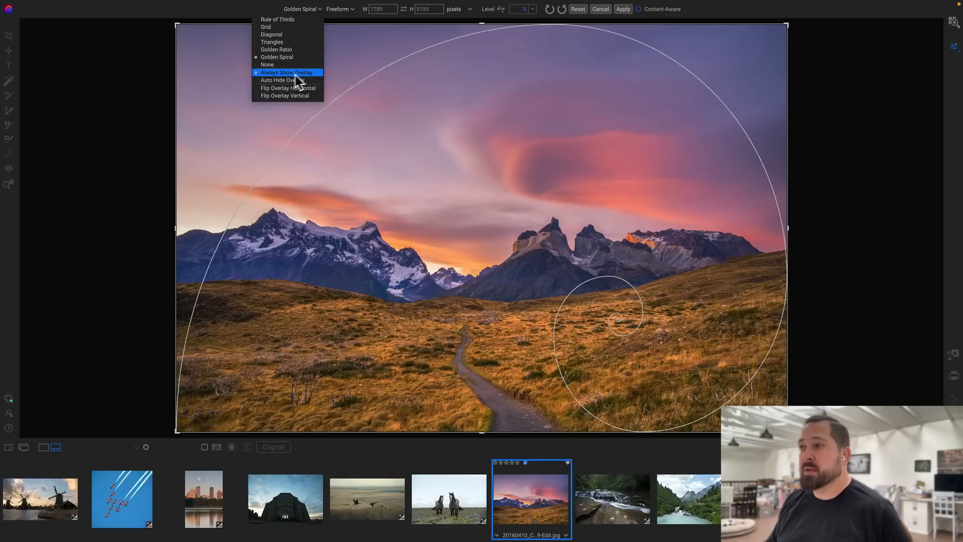
pyautogui.click(286, 71)
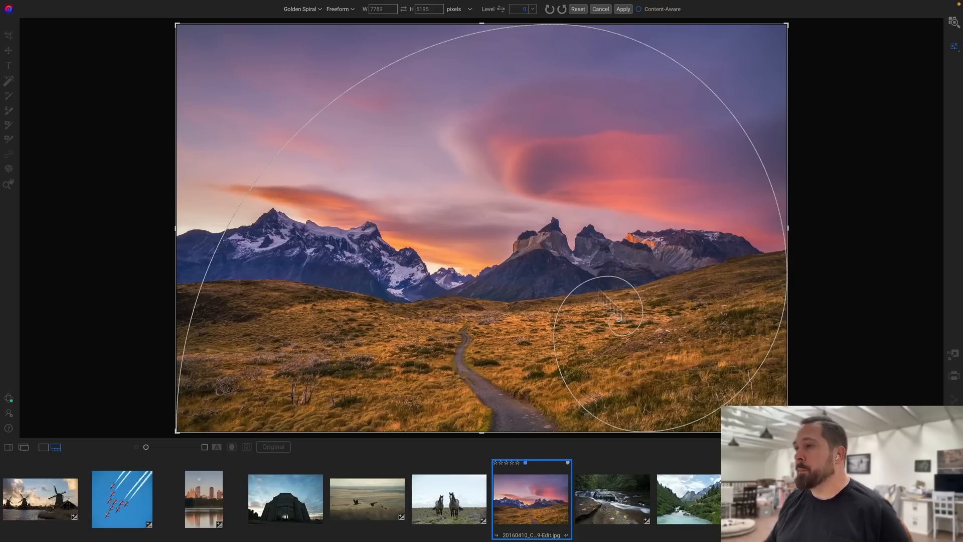
# - Set the overlay to show only while adjusting, and trim the crop slightly
pyautogui.click(301, 9)
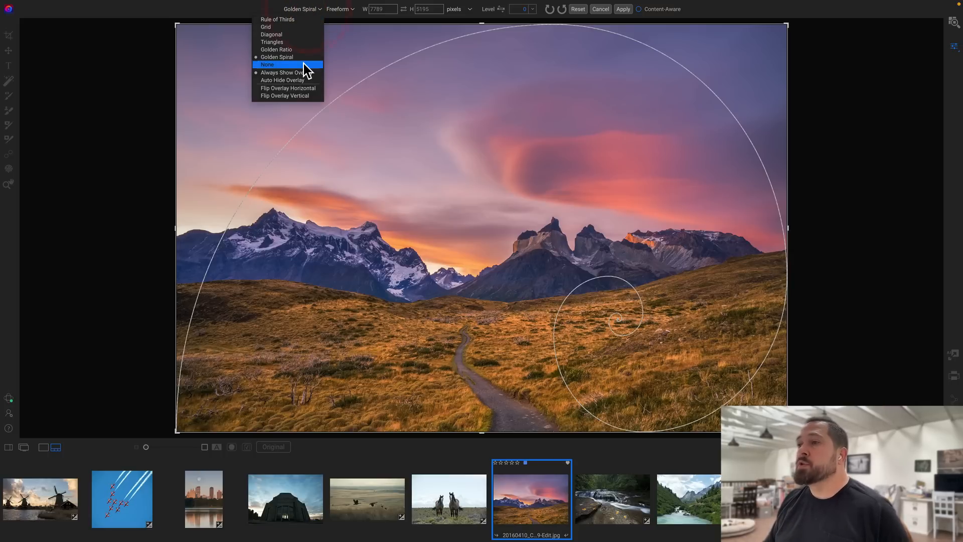
pyautogui.click(267, 65)
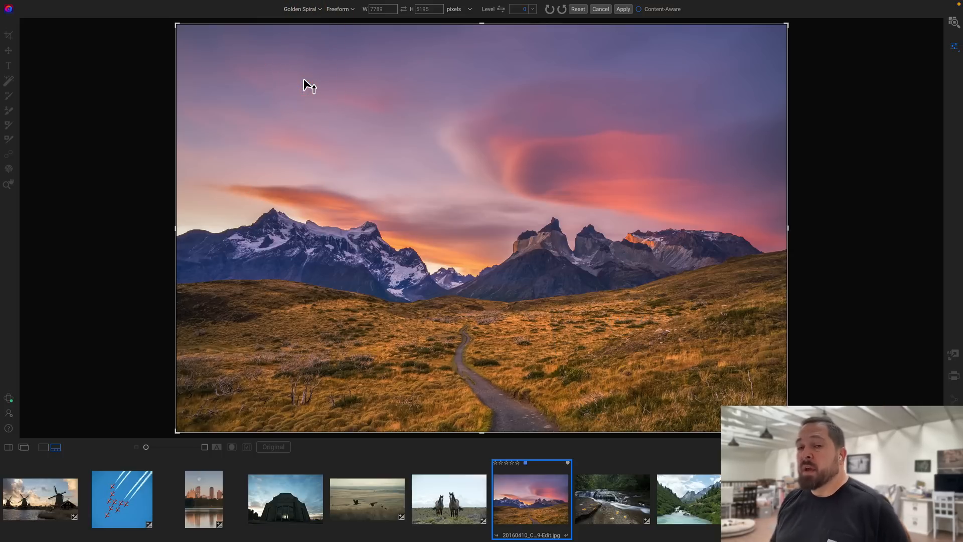
pyautogui.moveTo(616, 171)
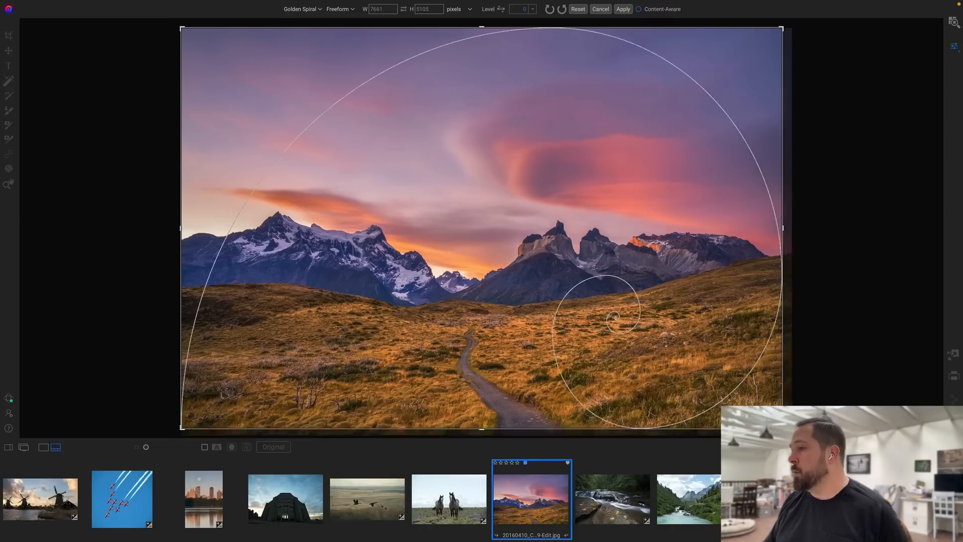
pyautogui.moveTo(780, 429); pyautogui.dragTo(712, 385)
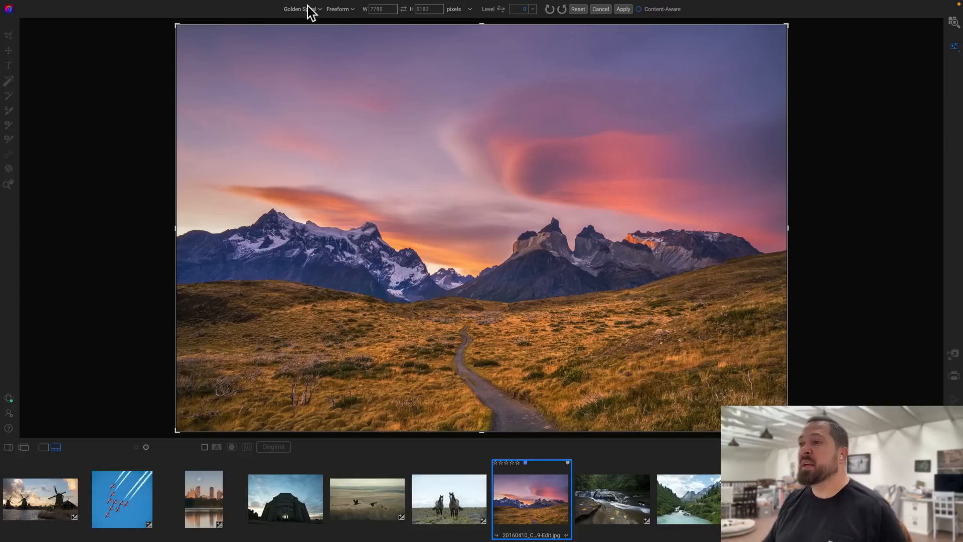
pyautogui.click(302, 9)
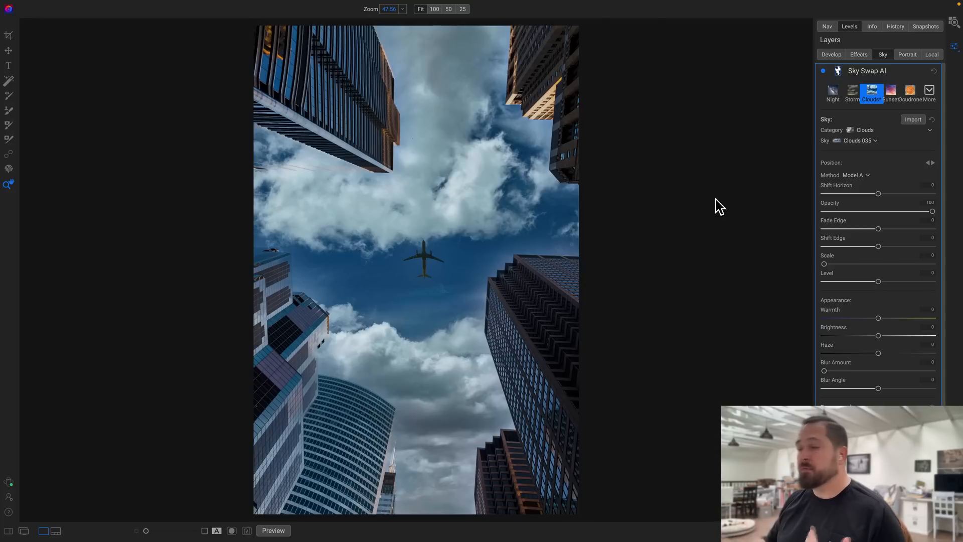
pyautogui.moveTo(822, 180)
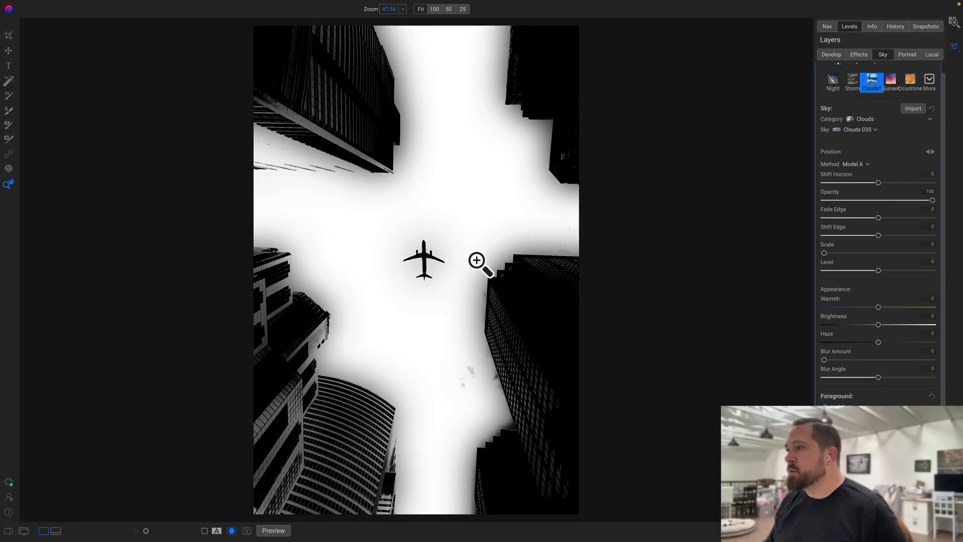
pyautogui.moveTo(268, 151)
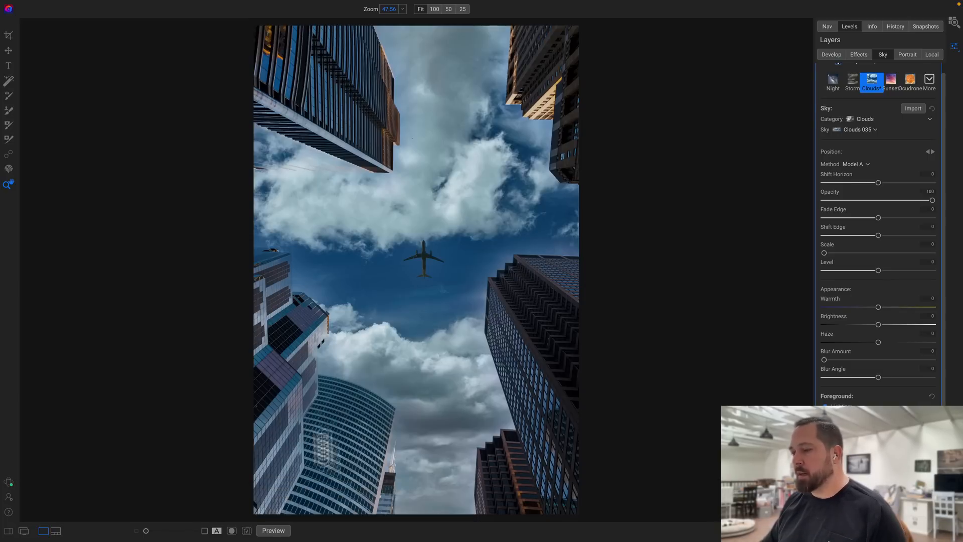
pyautogui.moveTo(316, 156)
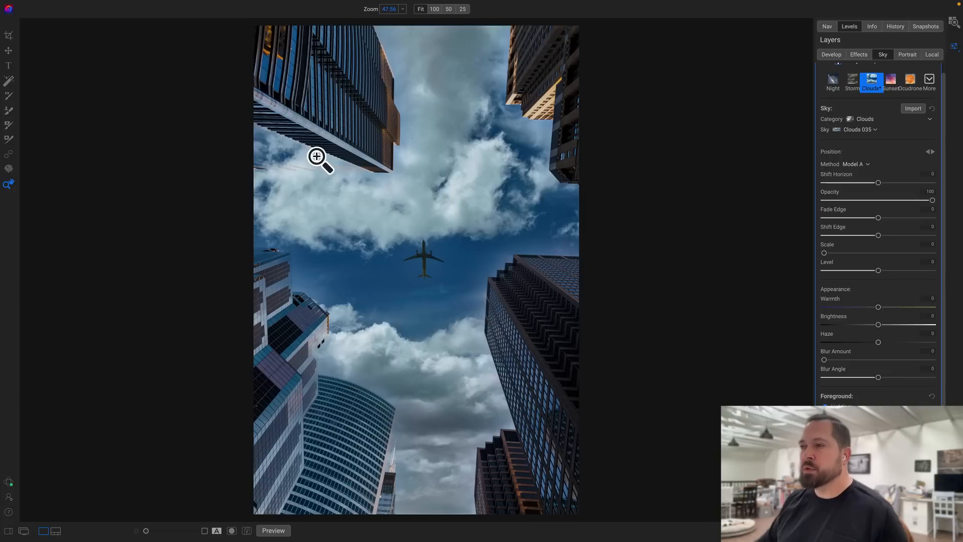
pyautogui.moveTo(320, 162)
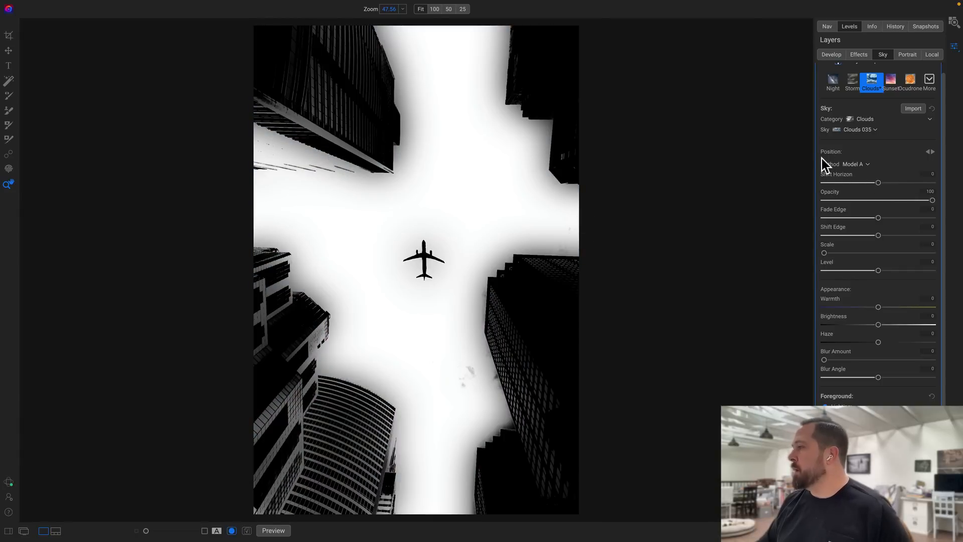
# - Change the Sky Swap AI detection Method from Model A to Model B
pyautogui.click(856, 164)
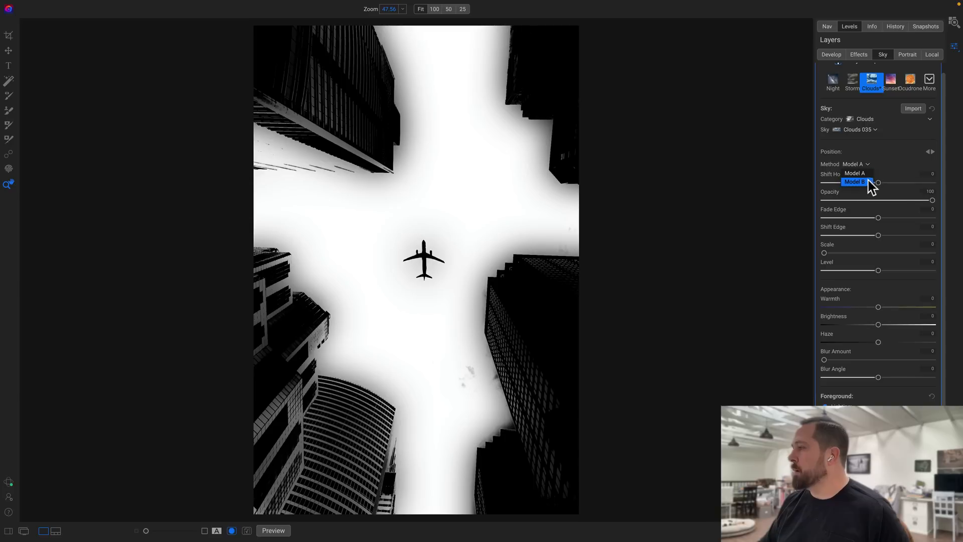
pyautogui.click(856, 182)
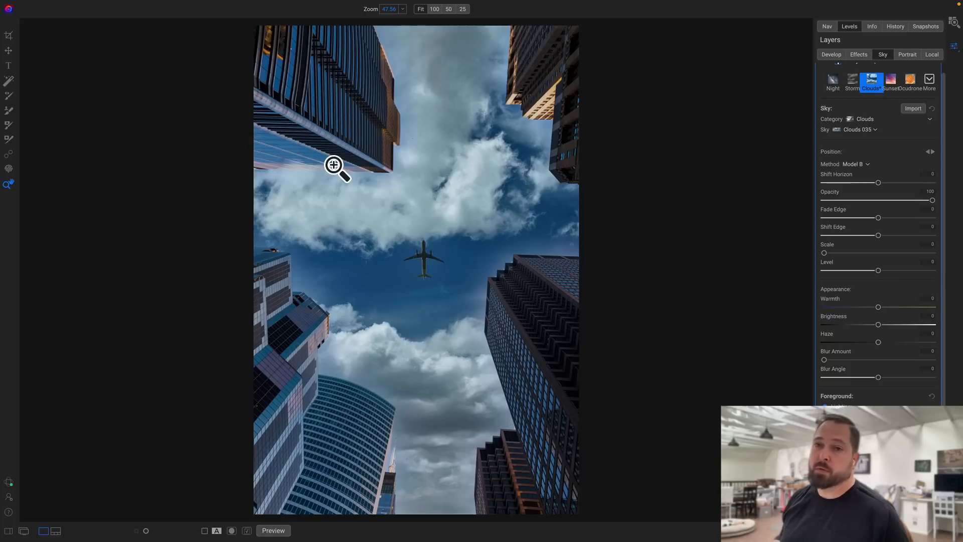
pyautogui.moveTo(618, 322)
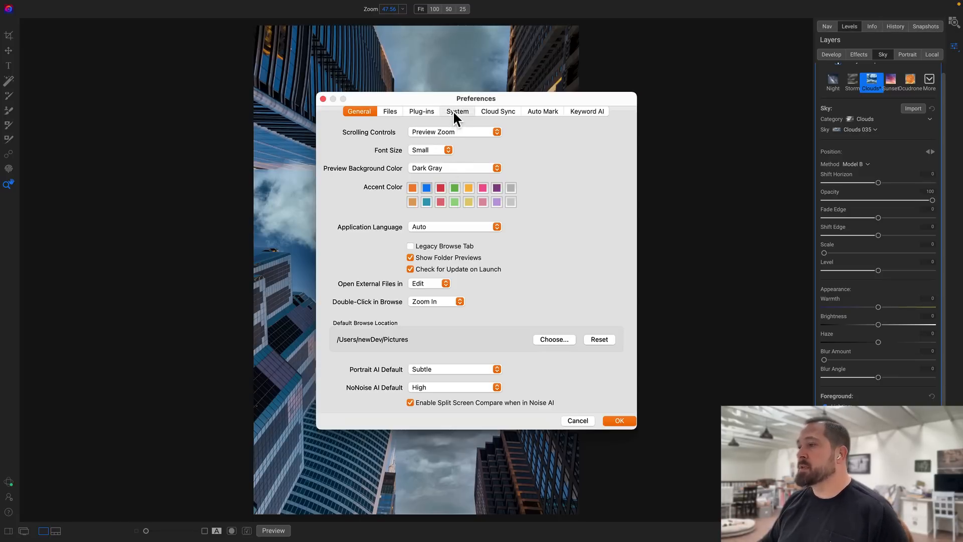
# - Review the System tab's AI Processor choices, leave it on Auto, and close Preferences
pyautogui.click(457, 112)
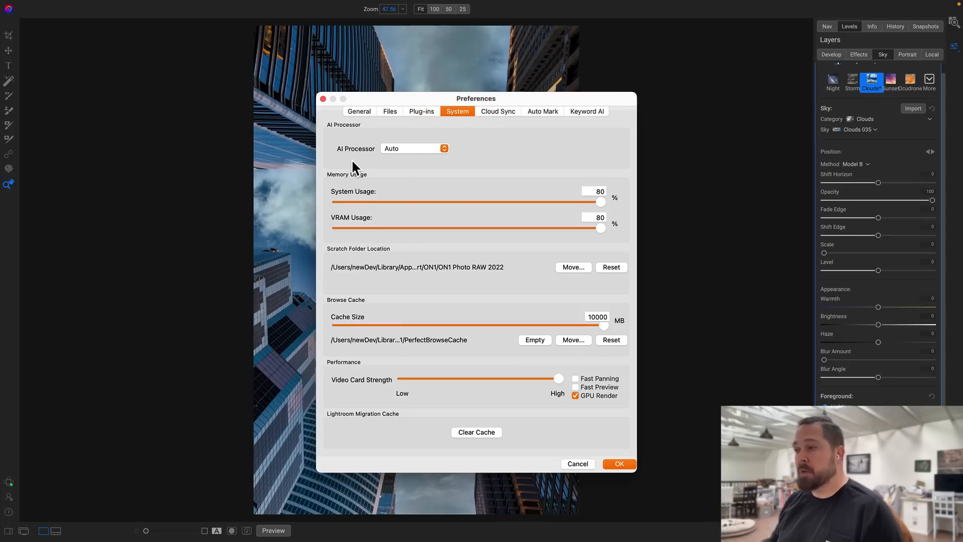
pyautogui.click(415, 148)
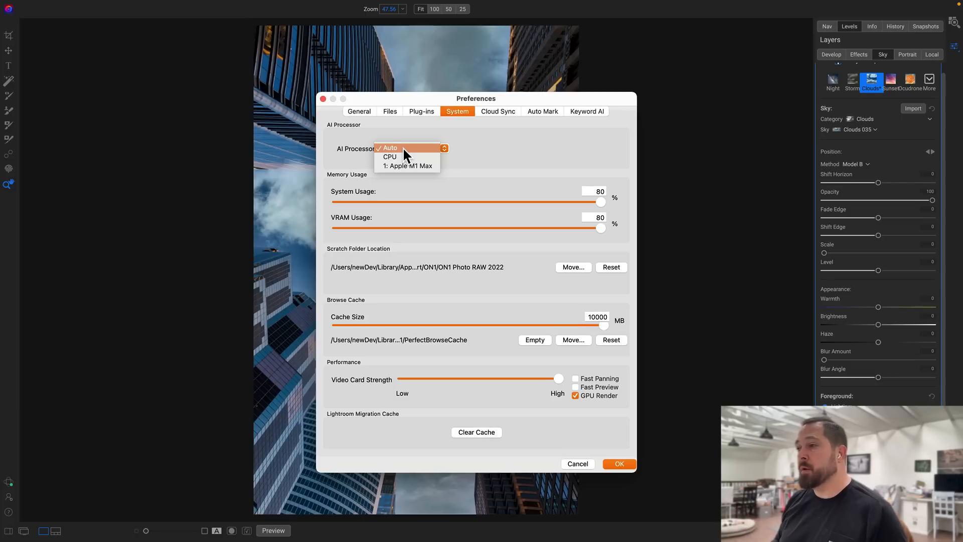
pyautogui.moveTo(403, 159)
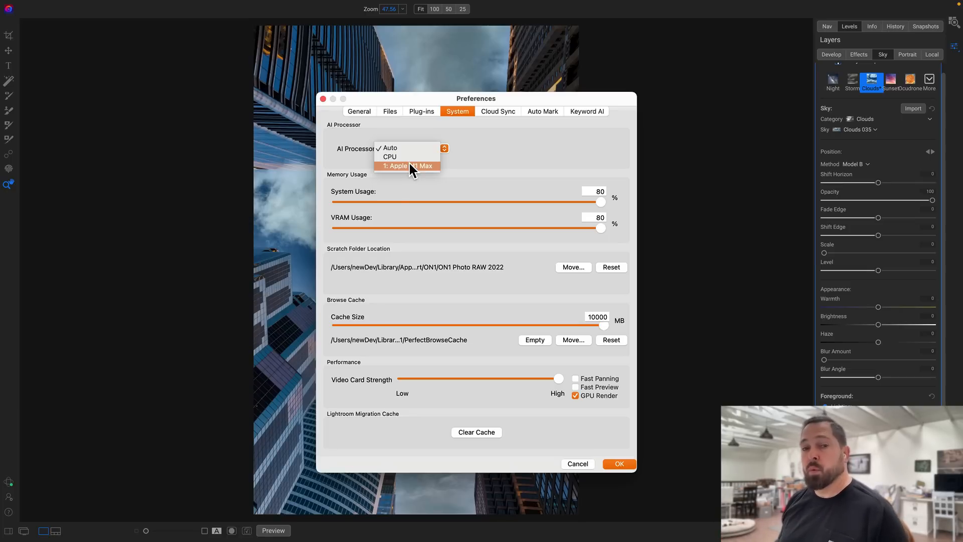
pyautogui.click(388, 147)
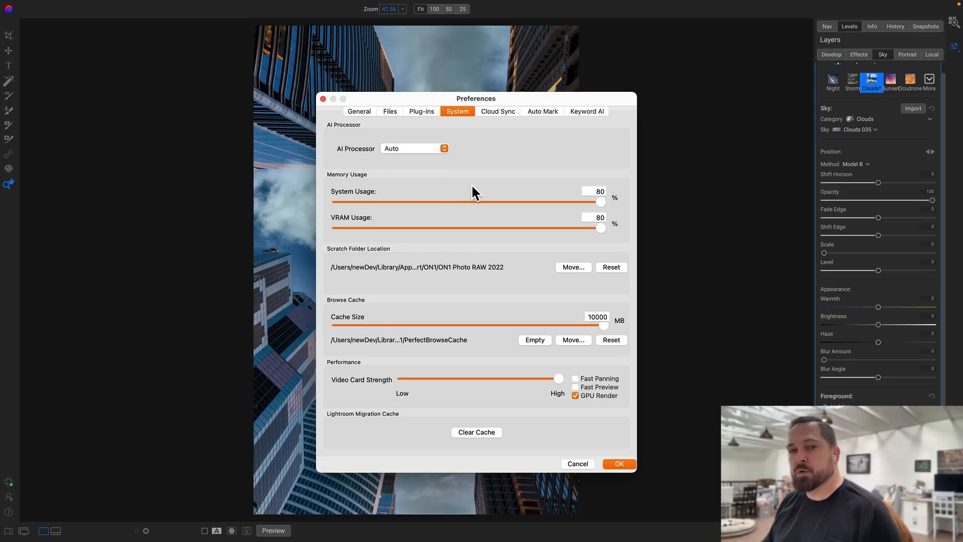
pyautogui.click(618, 463)
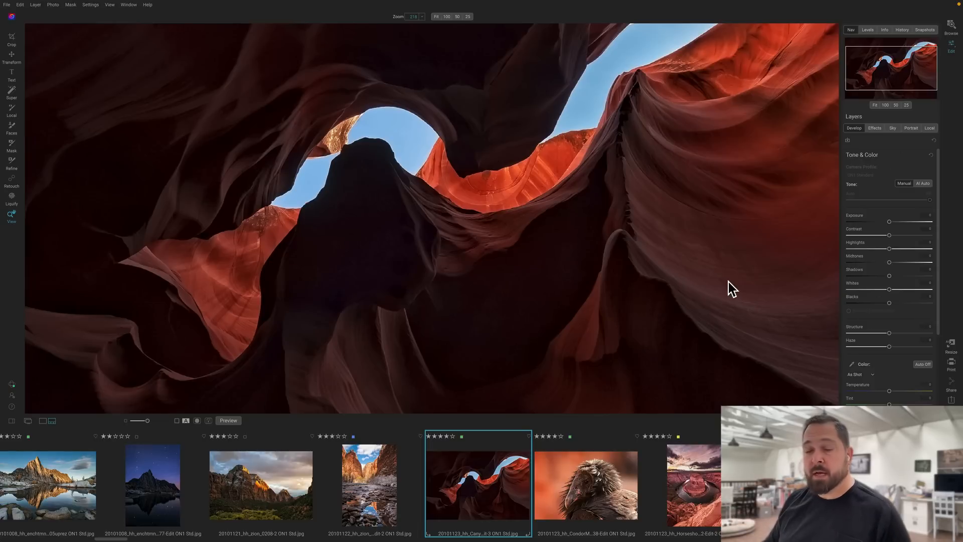
pyautogui.moveTo(729, 285)
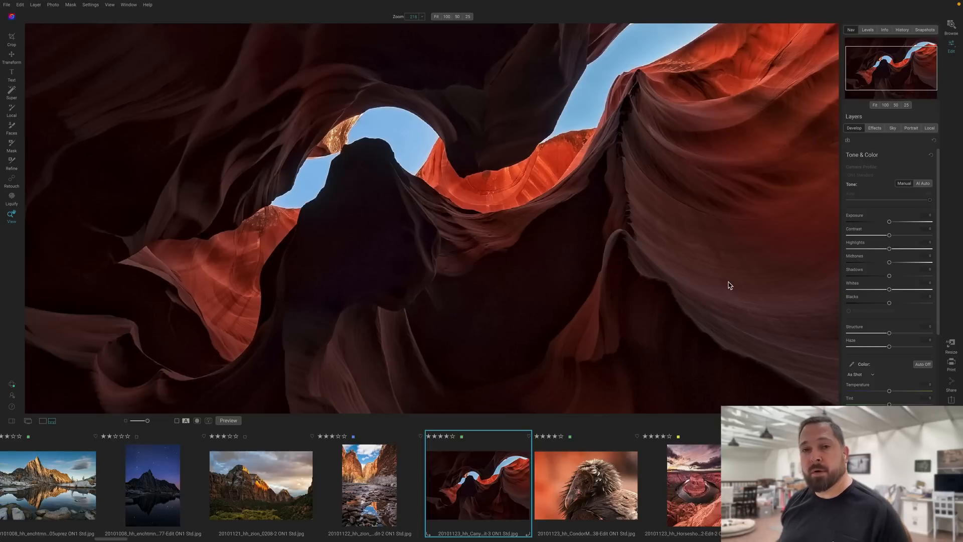